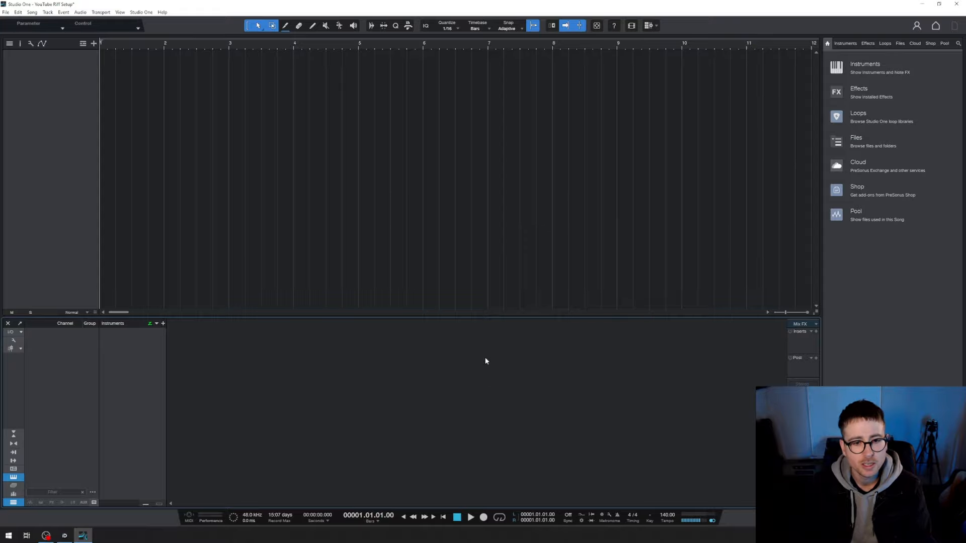
mouse_move(528, 375)
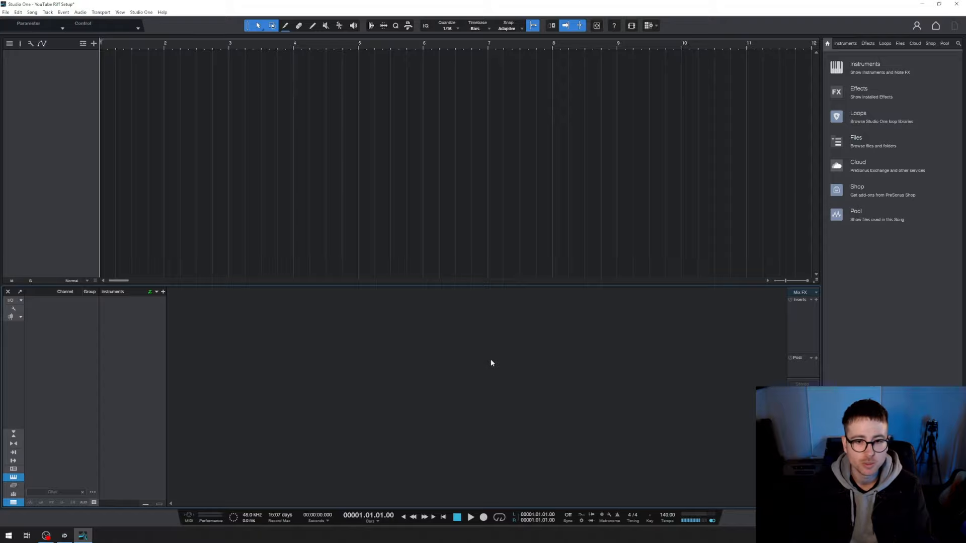
mouse_move(498, 368)
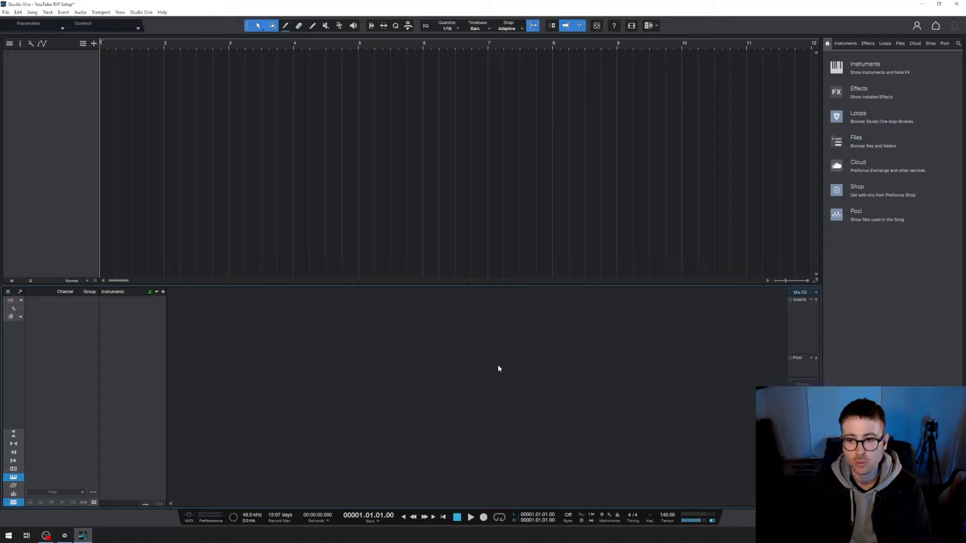
mouse_move(505, 381)
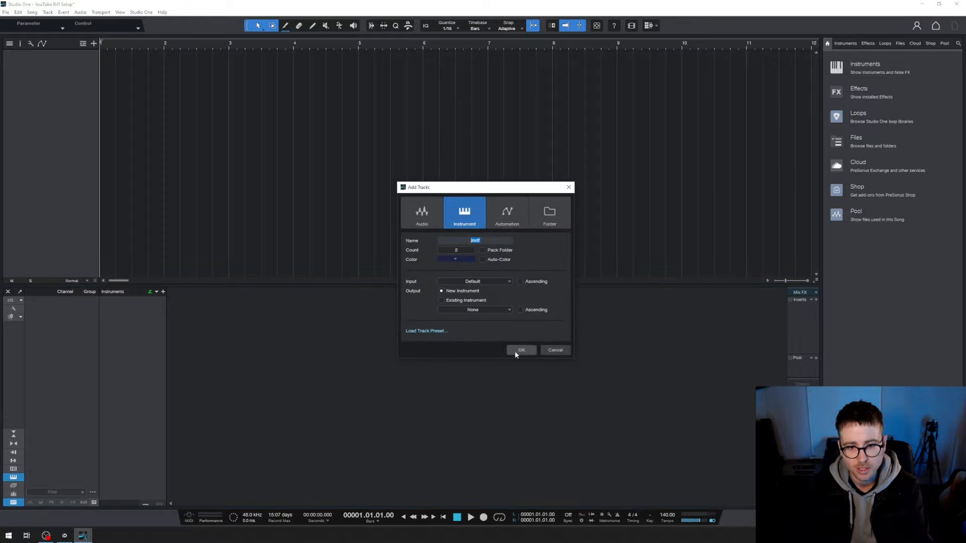
- Confirm two 'pad' instrument tracks, then two mono audio guitar tracks G 1 and G 2
left_click(422, 213)
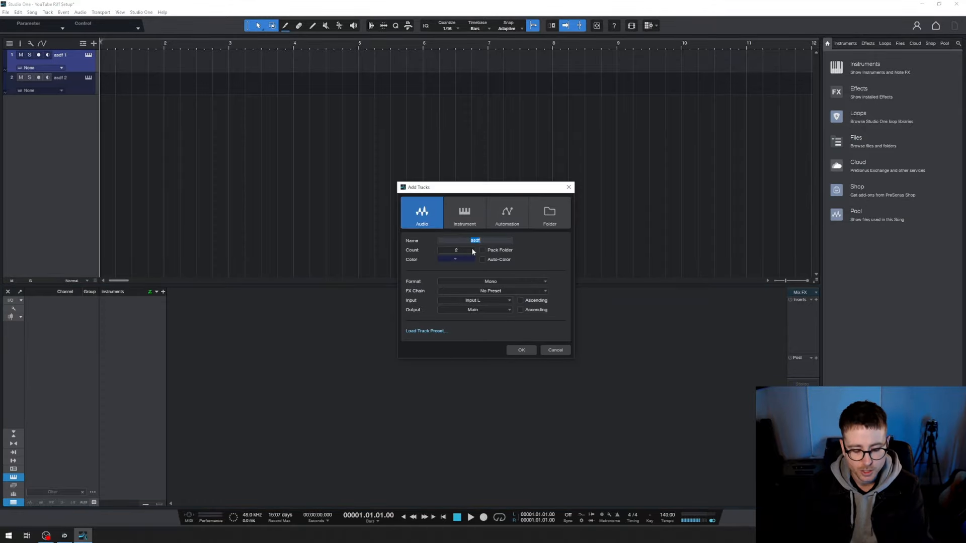
left_click(520, 350)
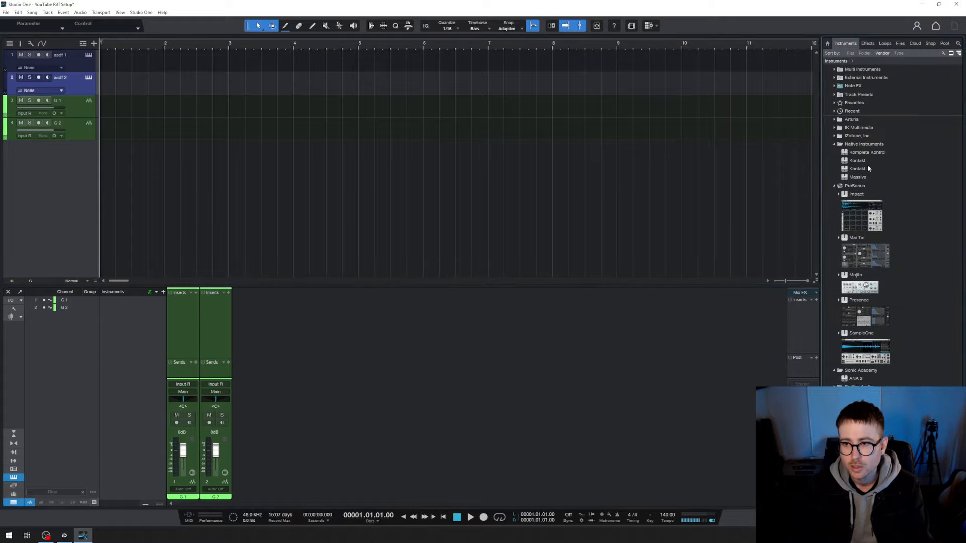
- Load Kontakt with the Fairview drum kit onto the first instrument track
left_click(858, 161)
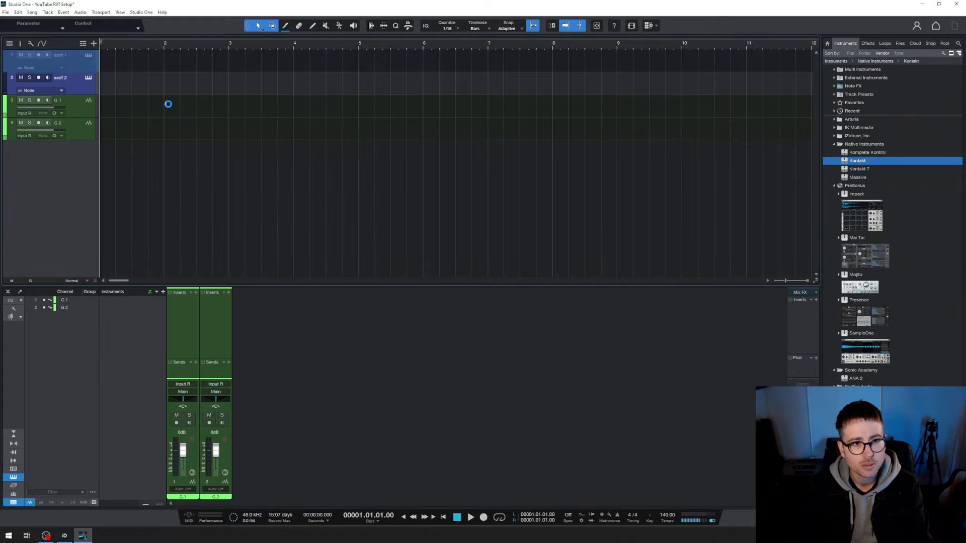
double_click(857, 161)
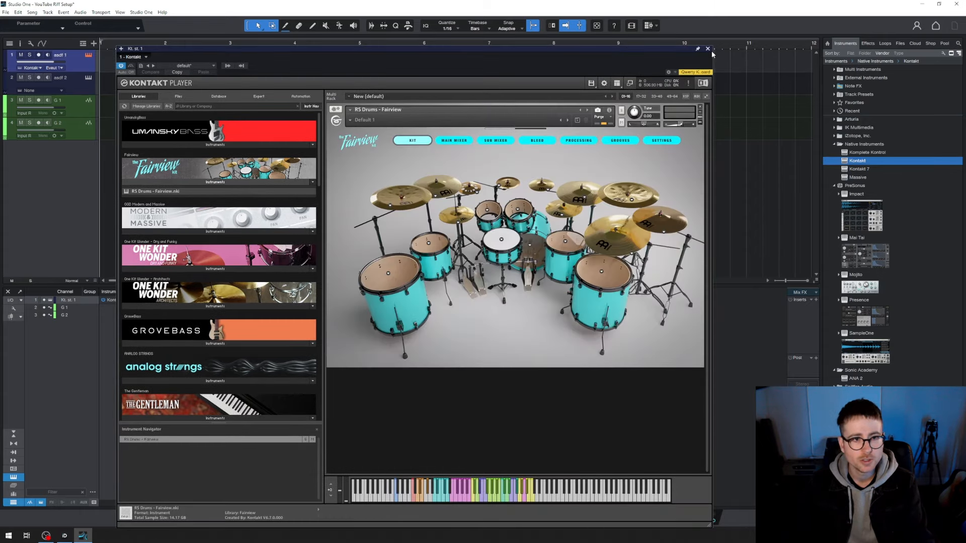
left_click(707, 48)
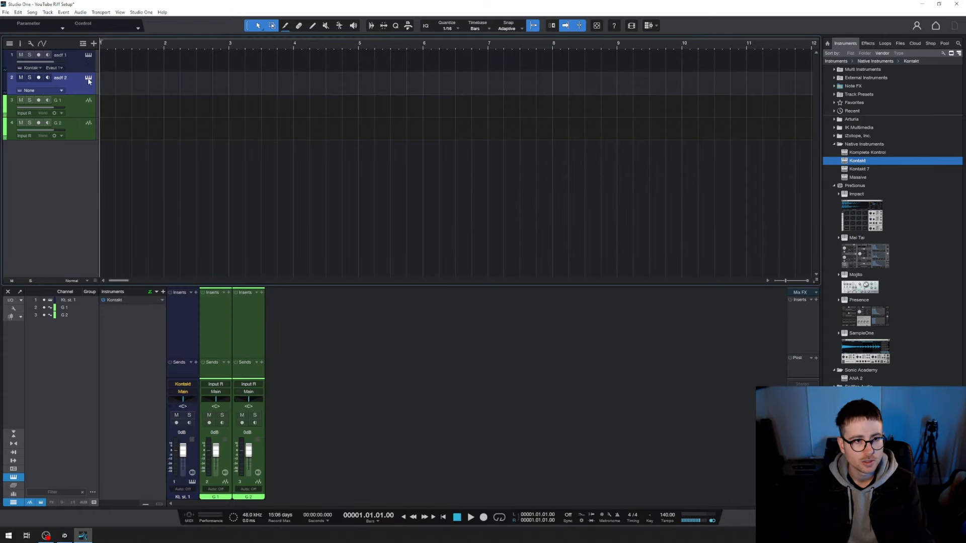
- Load Kontakt with Umansky Bass onto the second instrument track
left_click(88, 77)
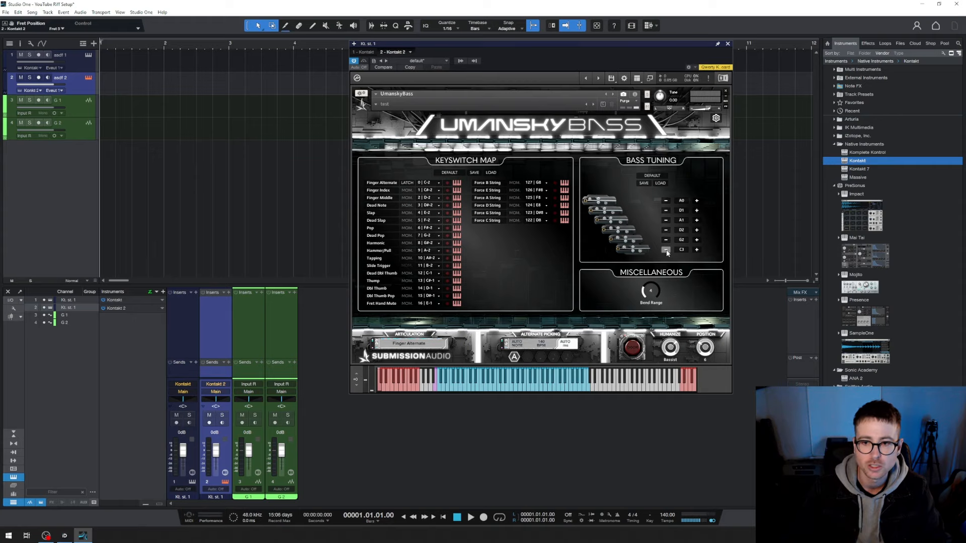
left_click(728, 43)
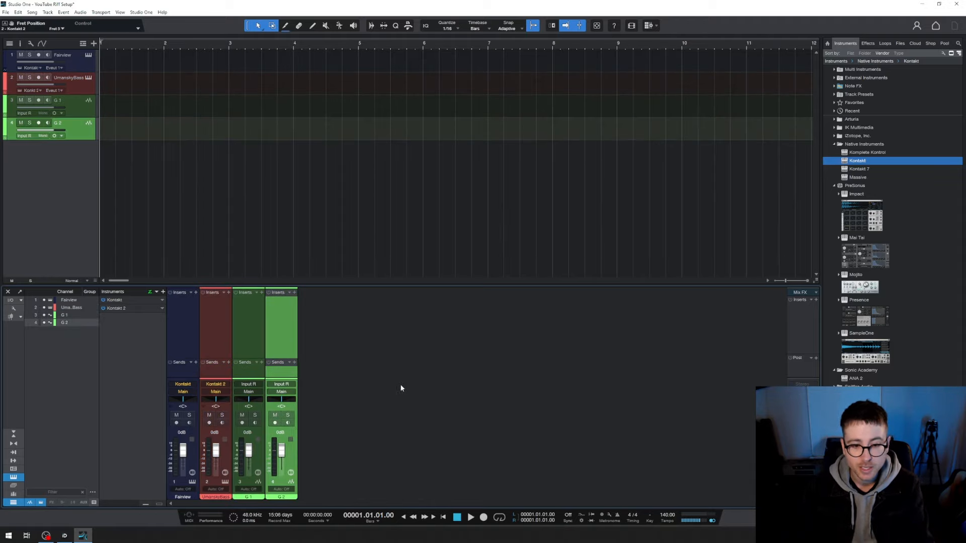
mouse_move(403, 389)
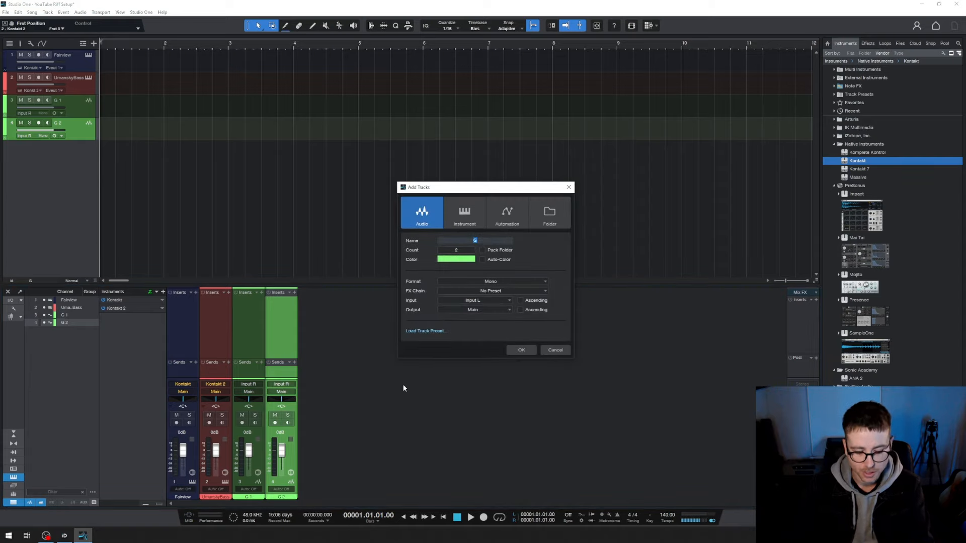
- Add one blue audio track 'Live G' recording from Input R
type("Live G")
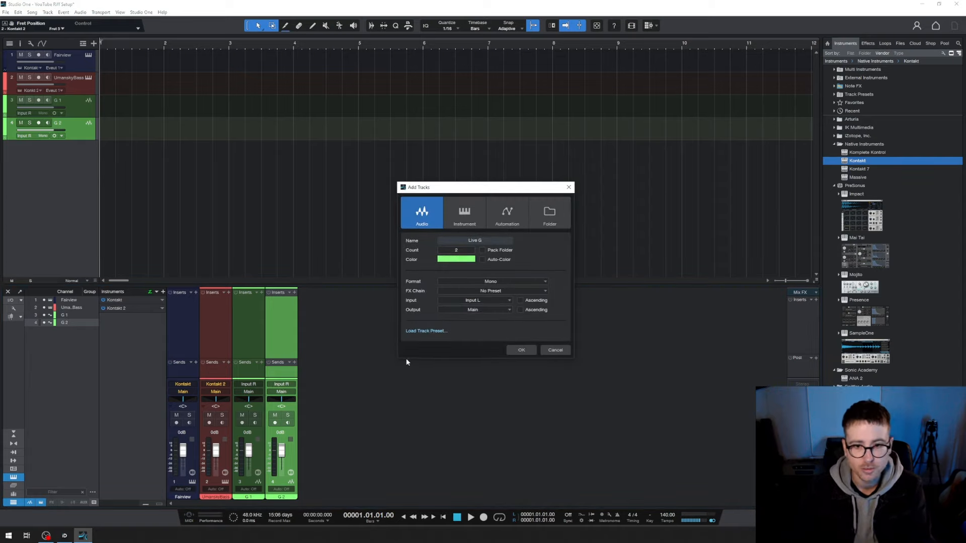
left_click(456, 260)
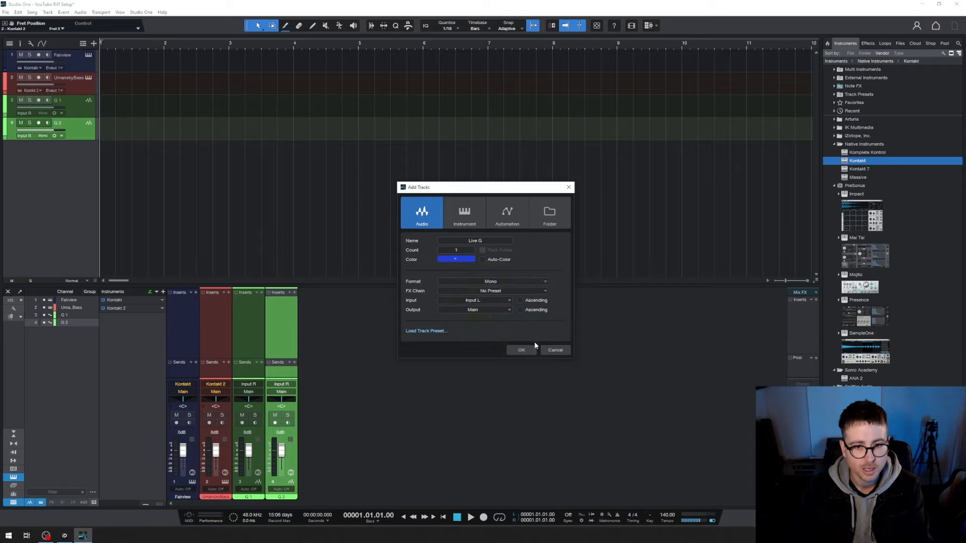
left_click(474, 300)
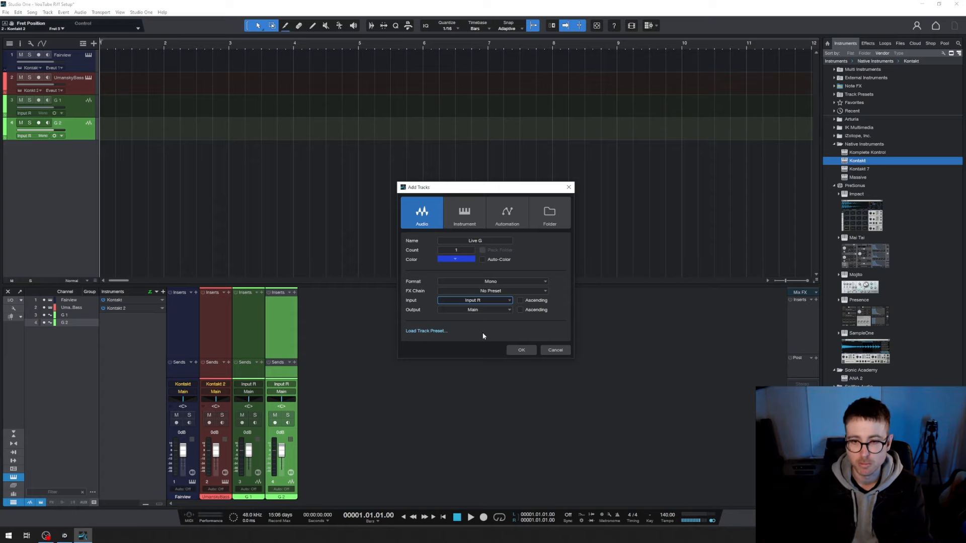
left_click(520, 350)
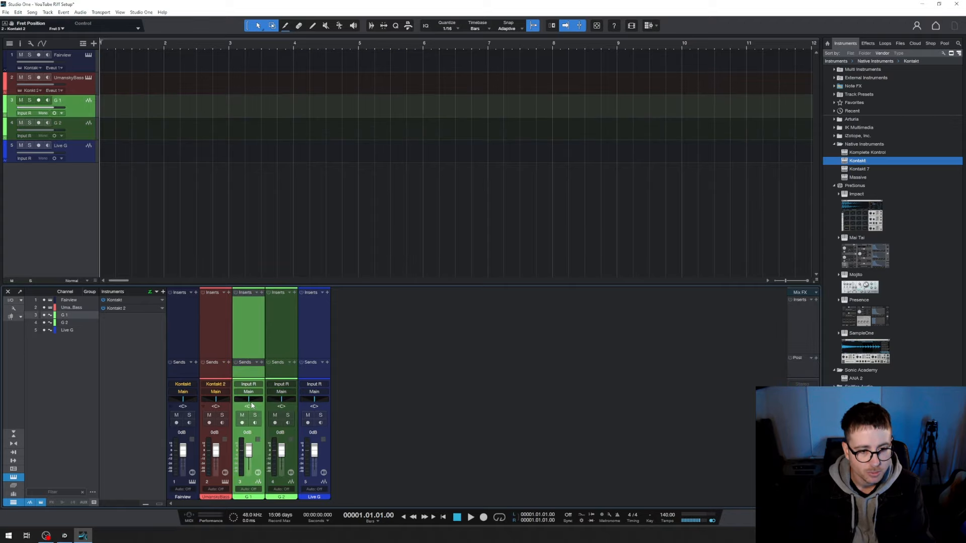
- Pan G 1 and G 2 apart into a recoloured G Sub bus and send the bass to Bus 1
left_click(281, 326)
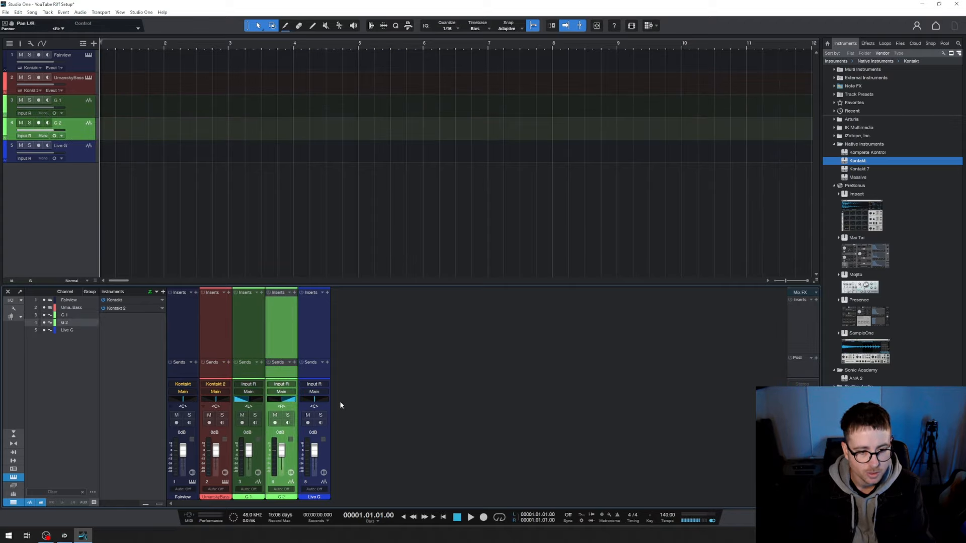
right_click(249, 392)
type("G Sub")
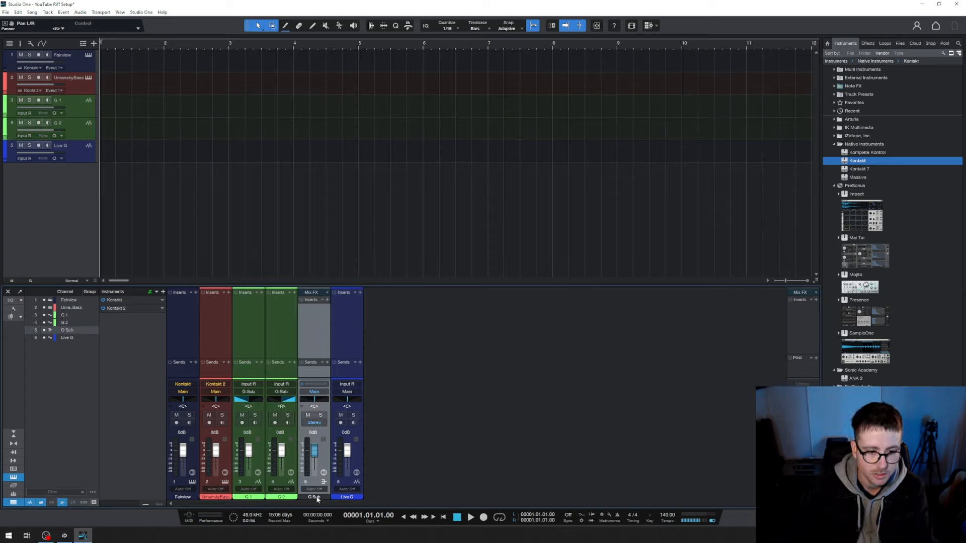
left_click(314, 497)
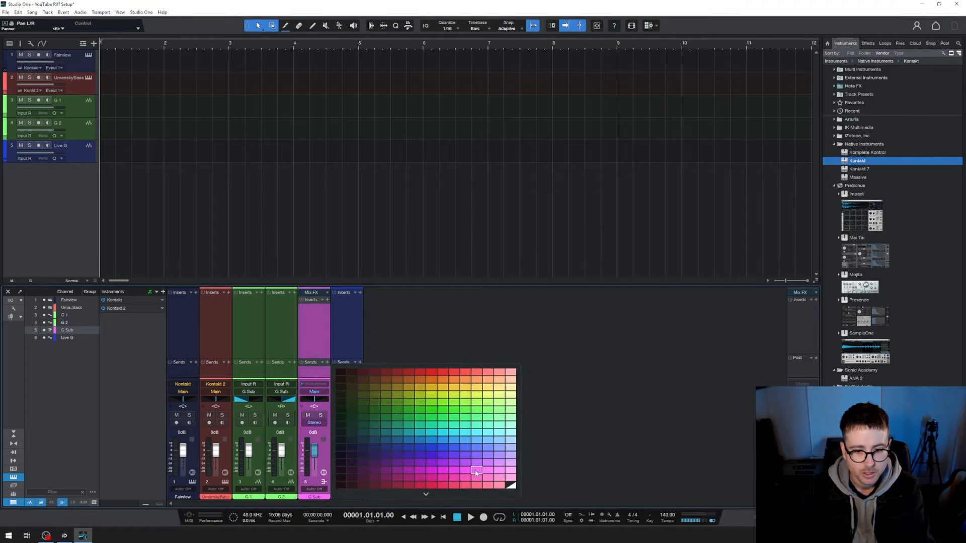
right_click(216, 391)
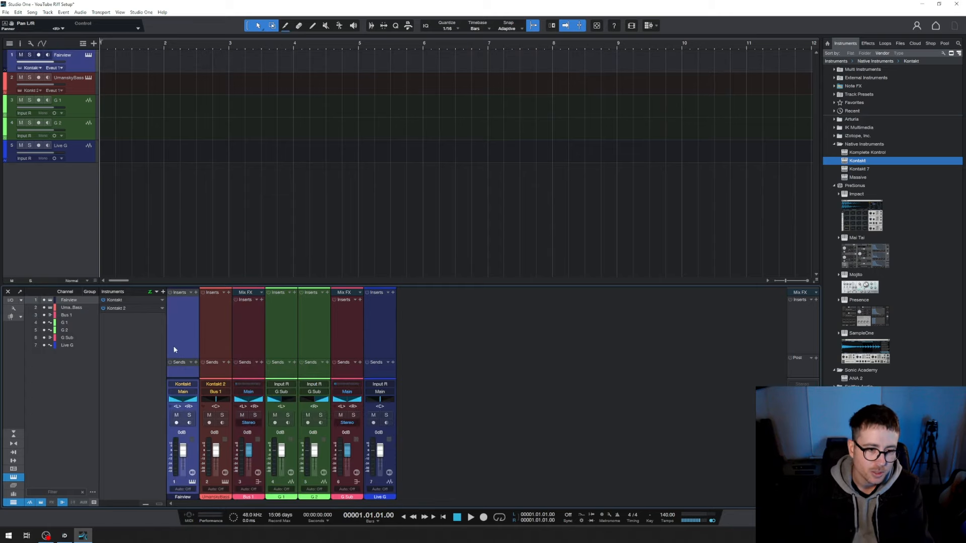
mouse_move(185, 343)
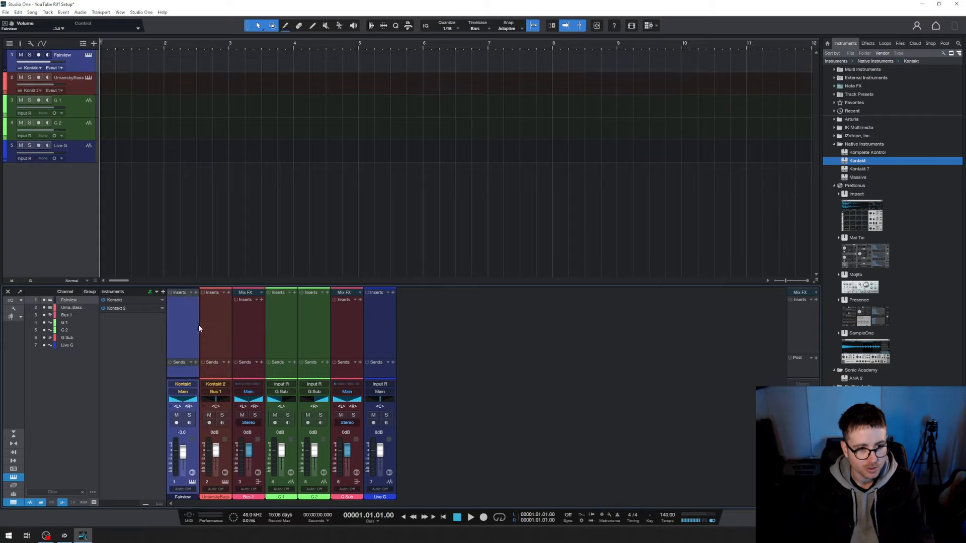
- Pull the Fairview drums to -3 dB, the UmanskyBass to about -7.9 dB, and lower Bus 1
left_click_drag(182, 462, 182, 447)
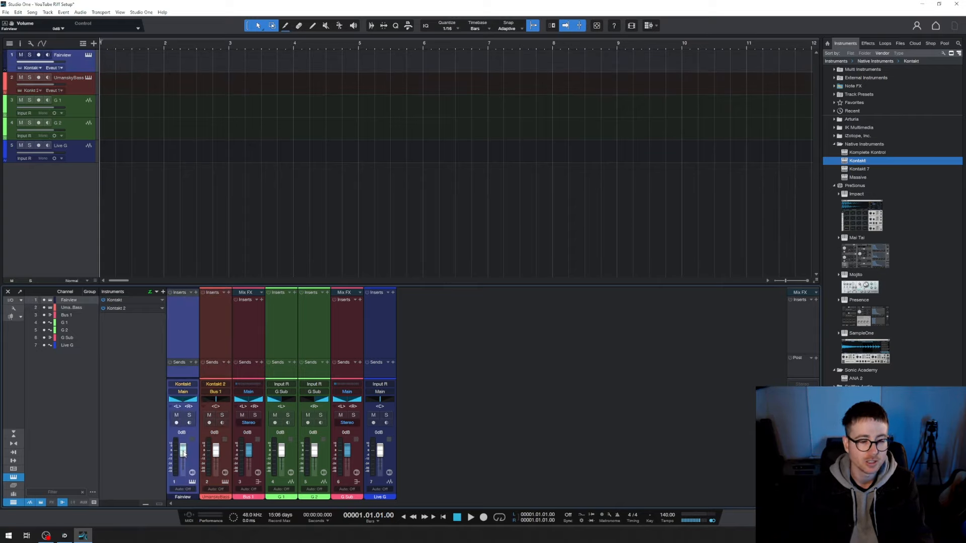
left_click_drag(181, 453, 181, 443)
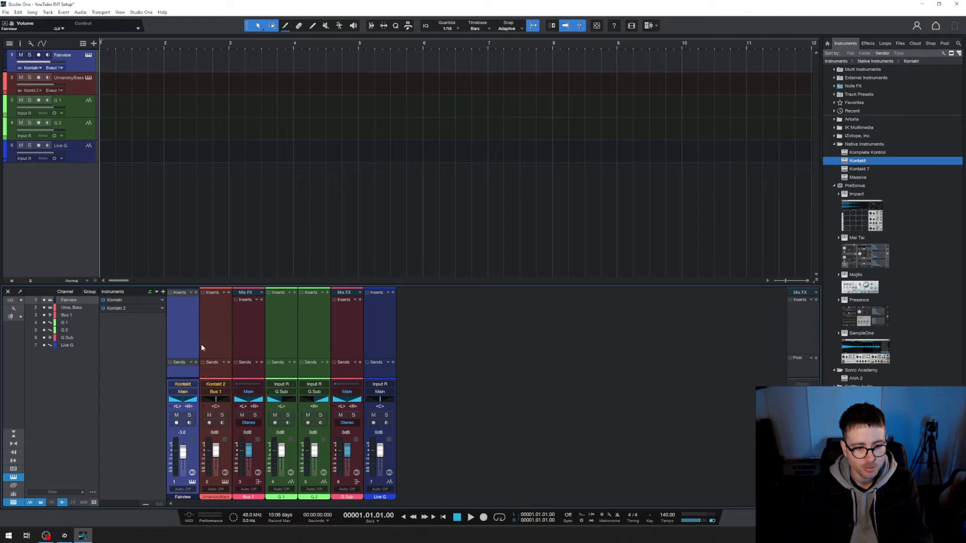
left_click_drag(214, 444, 214, 459)
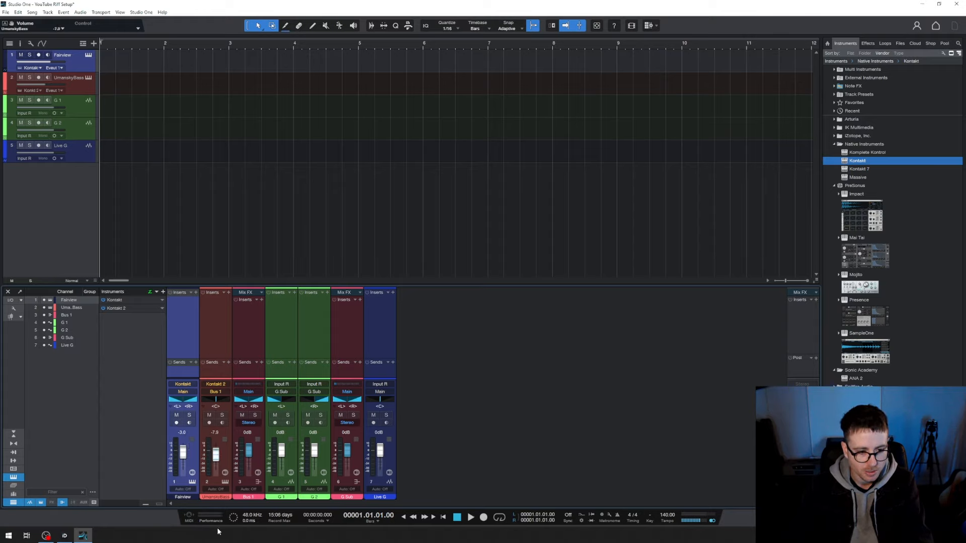
left_click_drag(215, 444, 216, 458)
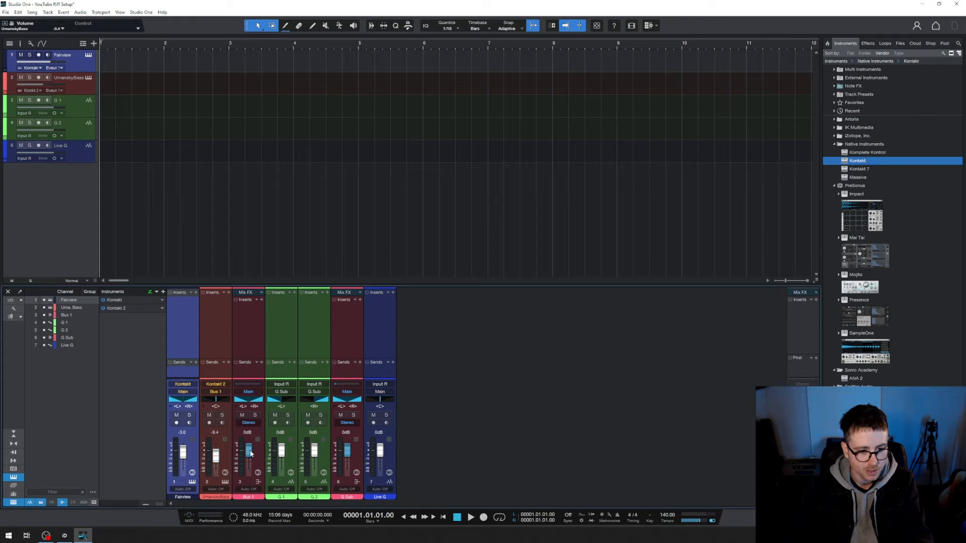
left_click_drag(248, 447, 248, 458)
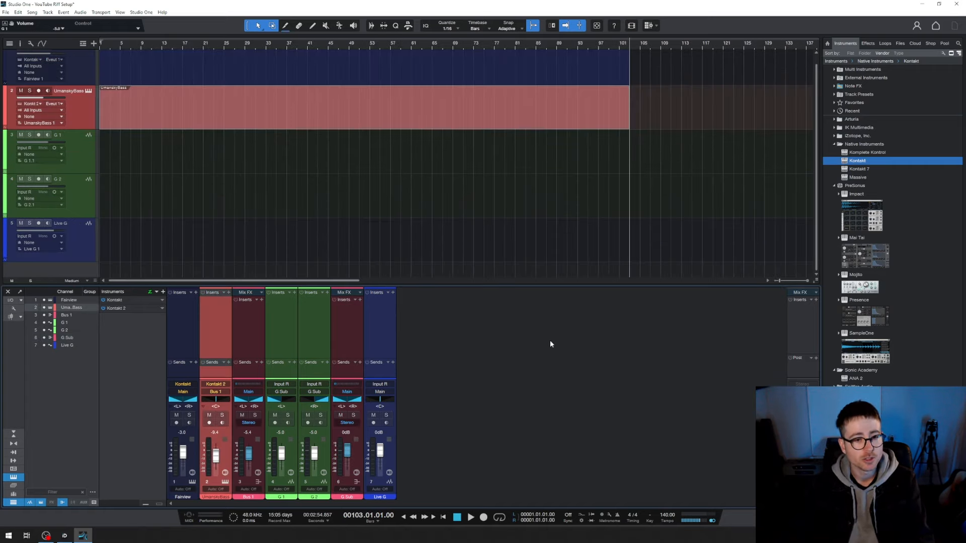
- Apply the Master Chain - MEADOWS track preset to the Main output channel
right_click(801, 330)
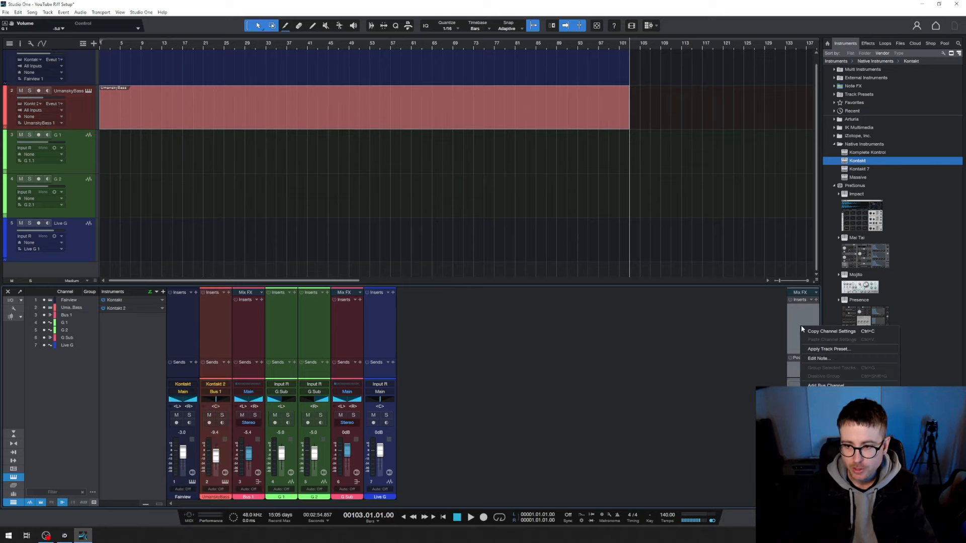
left_click(828, 349)
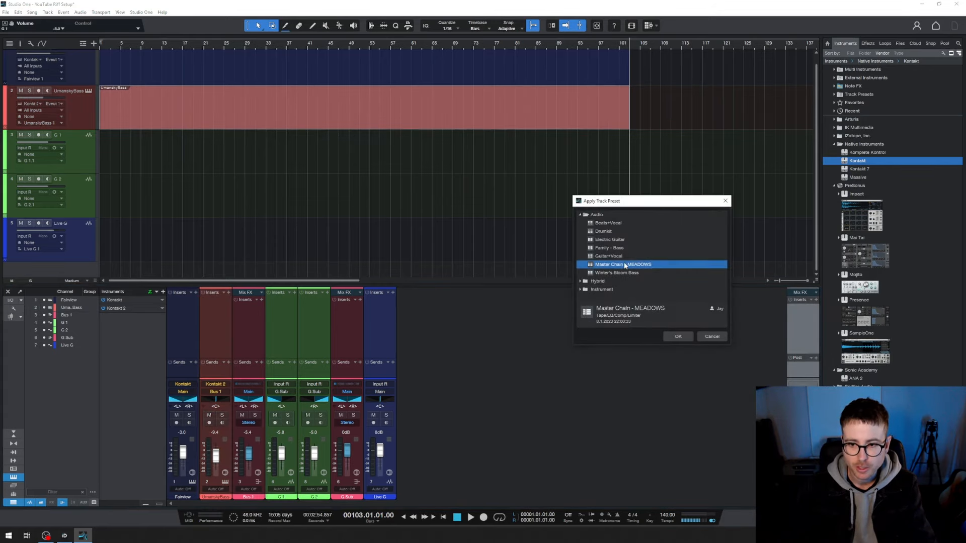
left_click(677, 336)
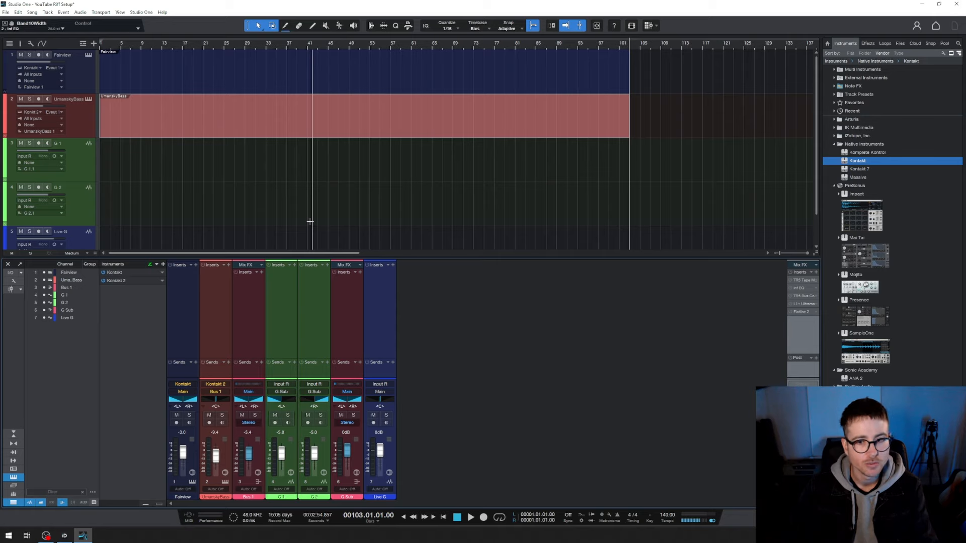
mouse_move(777, 267)
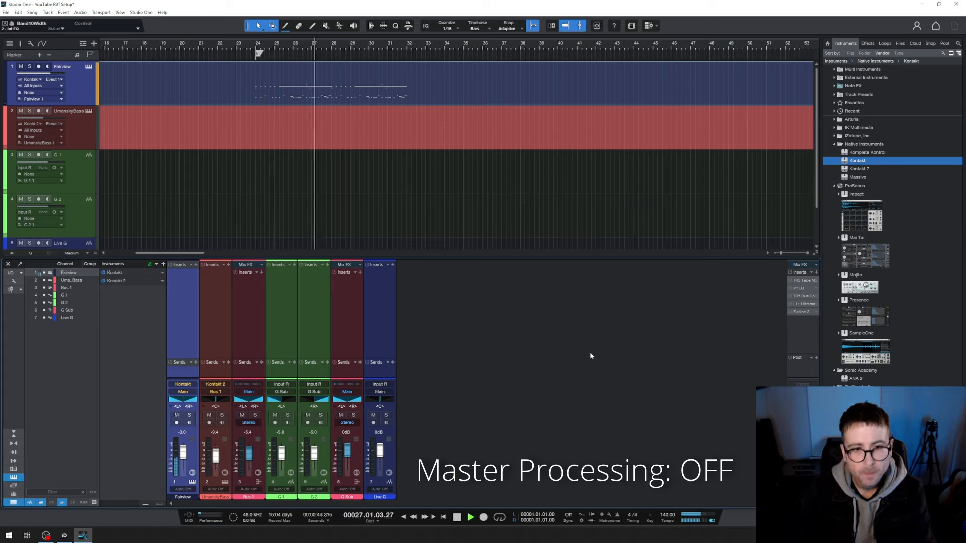
left_click(457, 517)
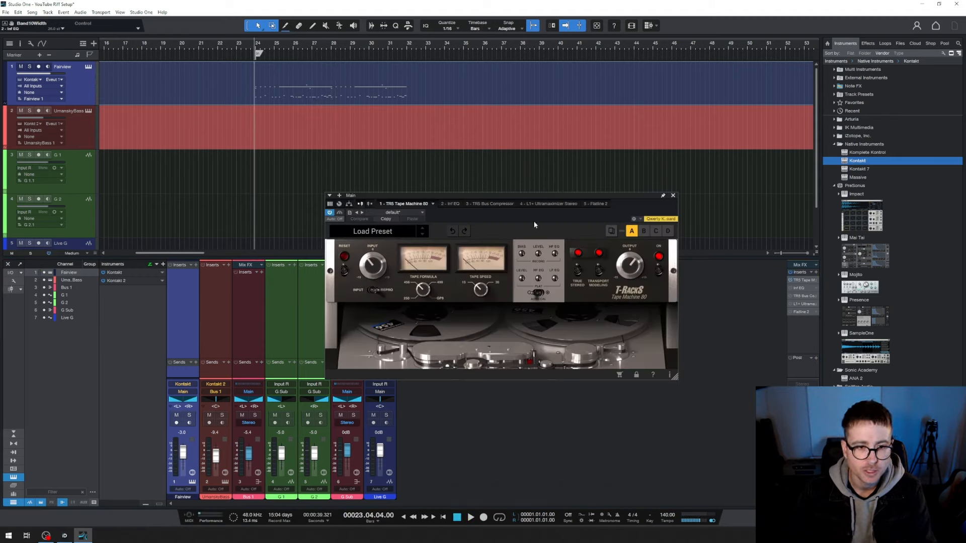
mouse_move(625, 307)
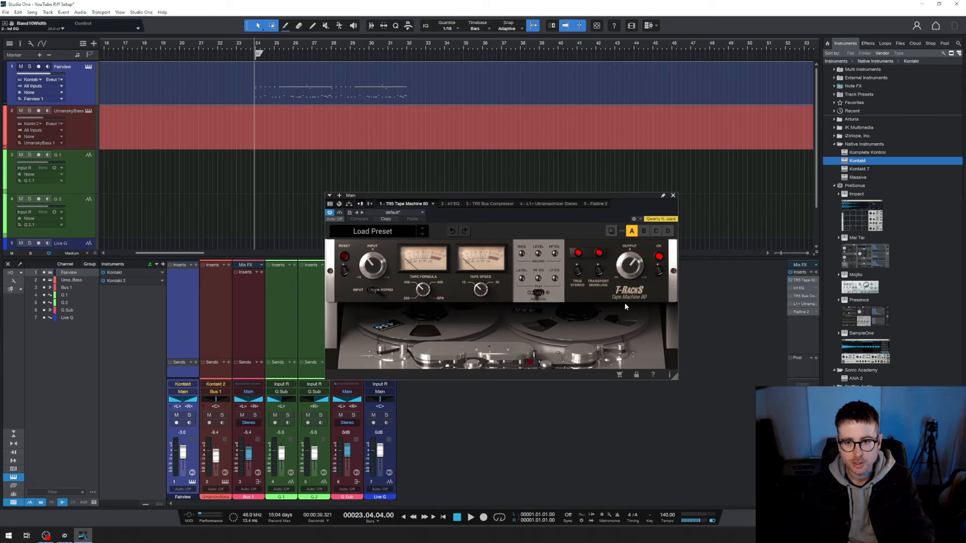
mouse_move(432, 295)
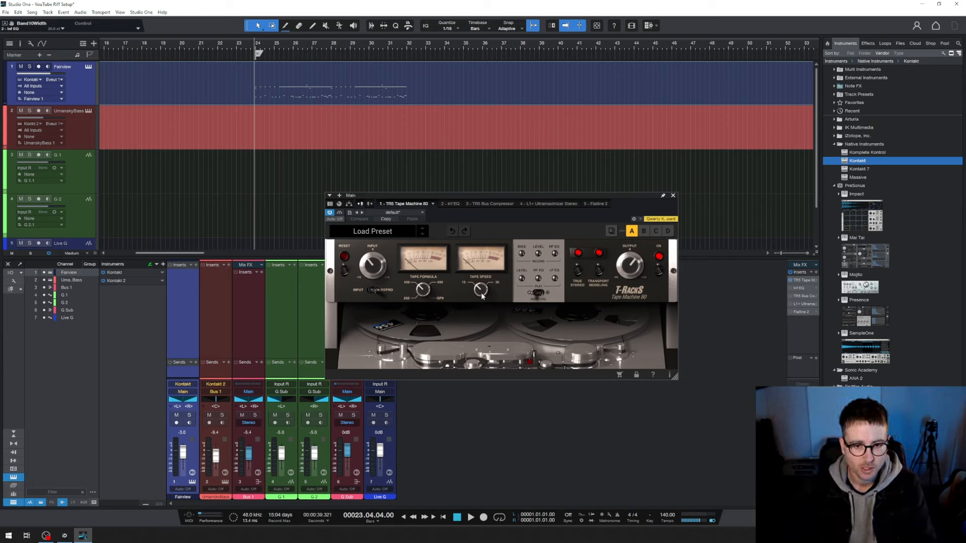
mouse_move(511, 288)
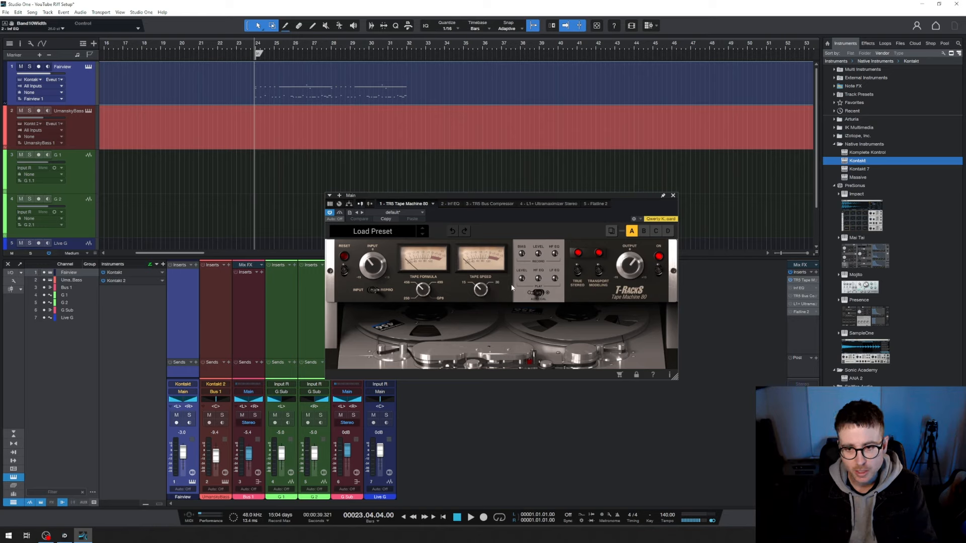
mouse_move(606, 240)
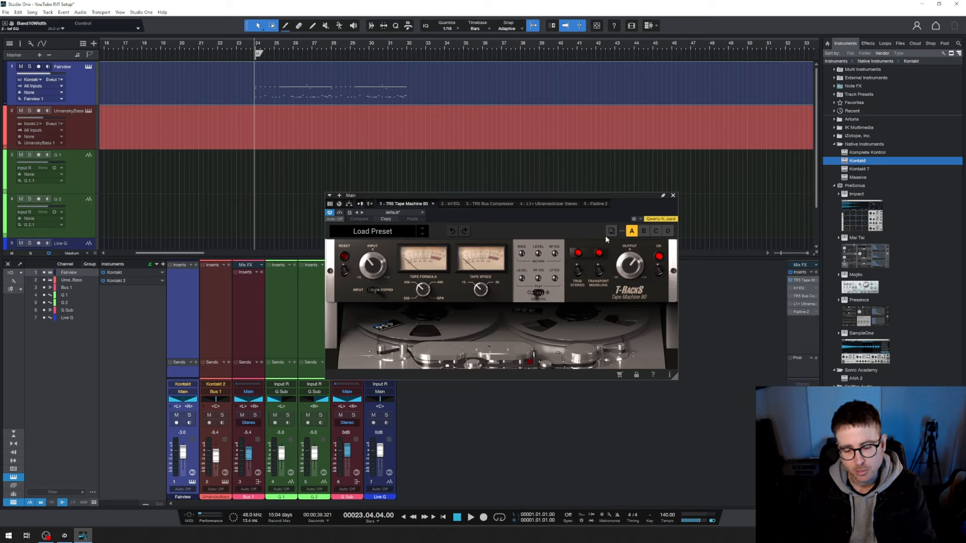
mouse_move(515, 226)
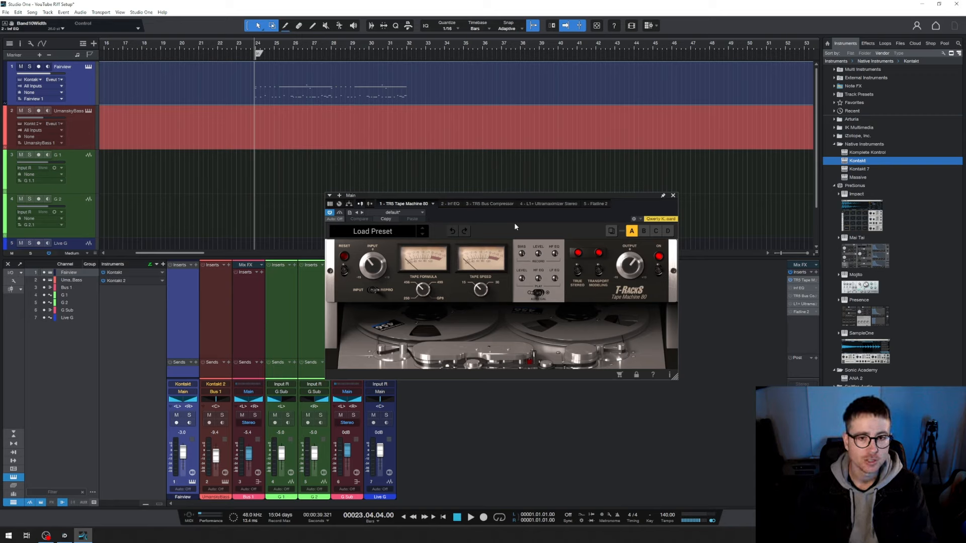
- Switch from the TRS Tape Machine 80 to the Infinity EQ in the master chain
left_click(674, 196)
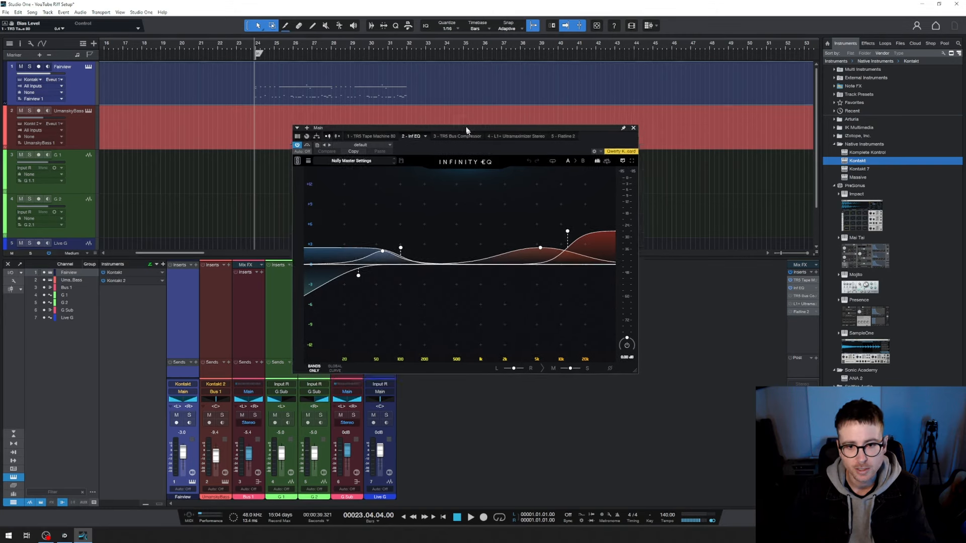
- Adjust the Infinity EQ band near 5 kHz and bypass it to compare the mix
left_click_drag(466, 128, 483, 122)
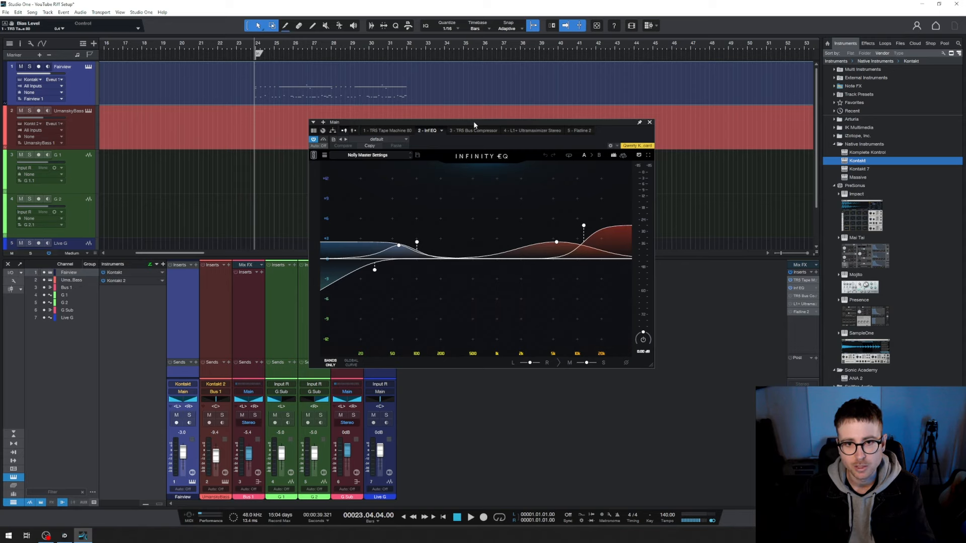
left_click_drag(474, 122, 476, 118)
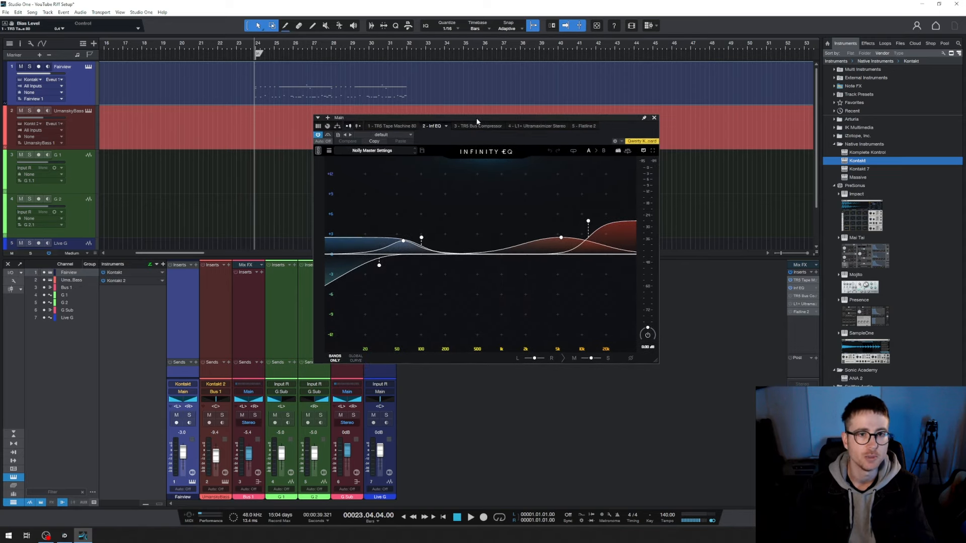
left_click_drag(476, 118, 473, 128)
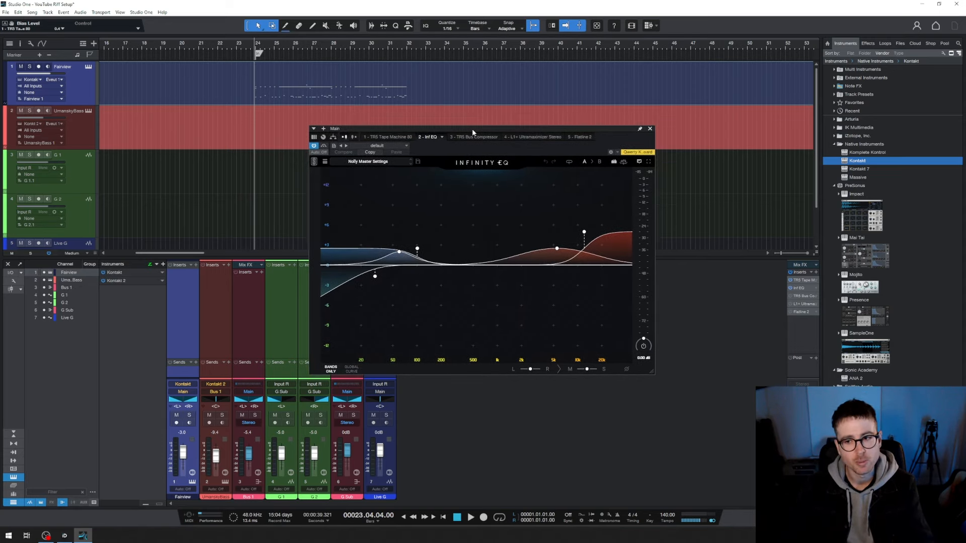
mouse_move(458, 319)
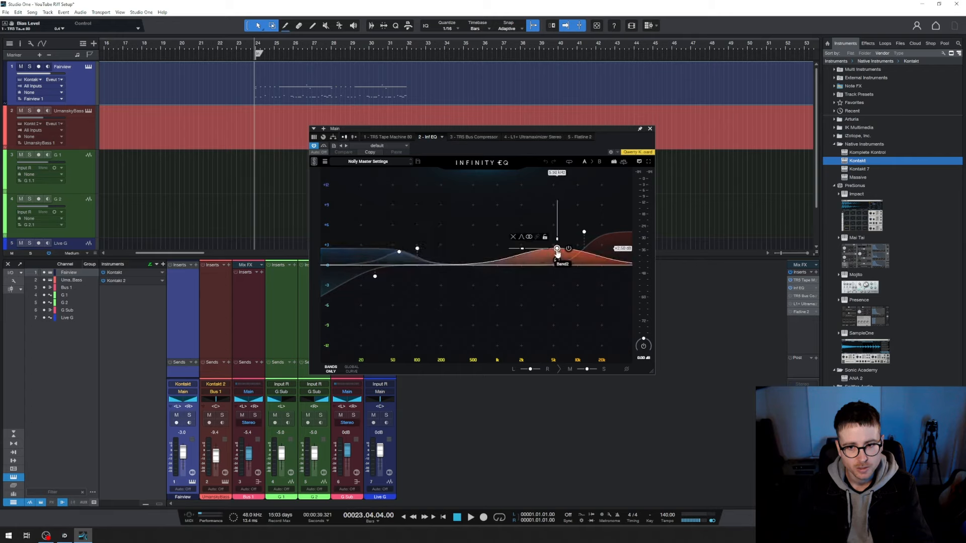
left_click_drag(557, 248, 556, 258)
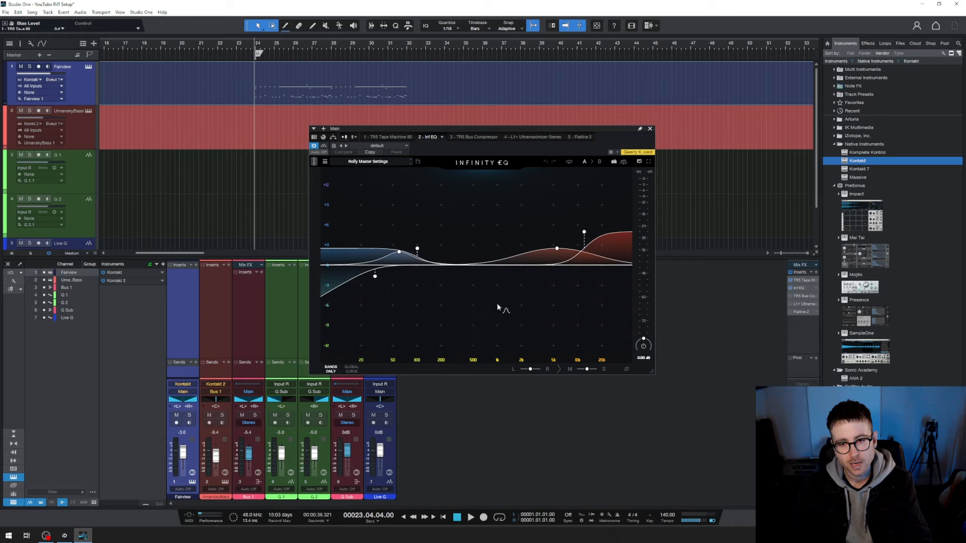
mouse_move(484, 302)
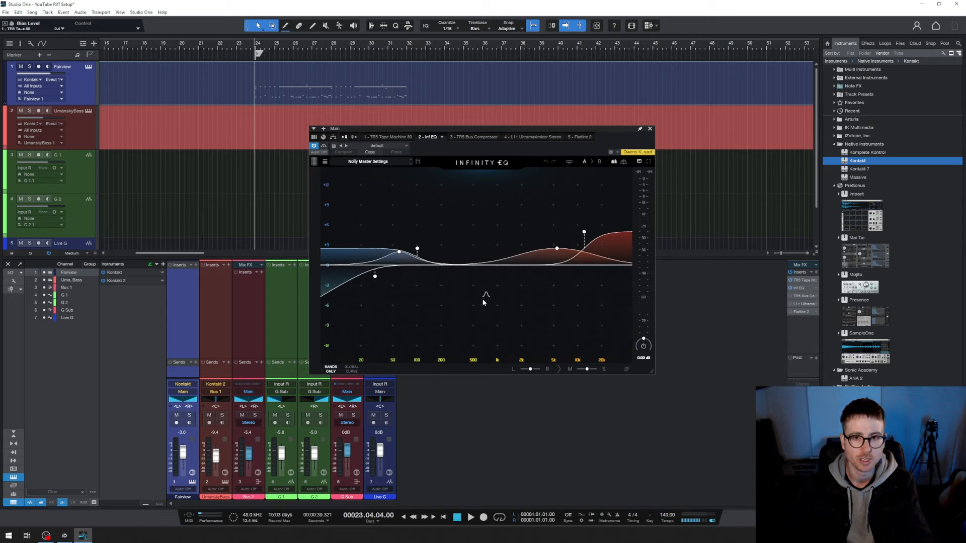
mouse_move(480, 153)
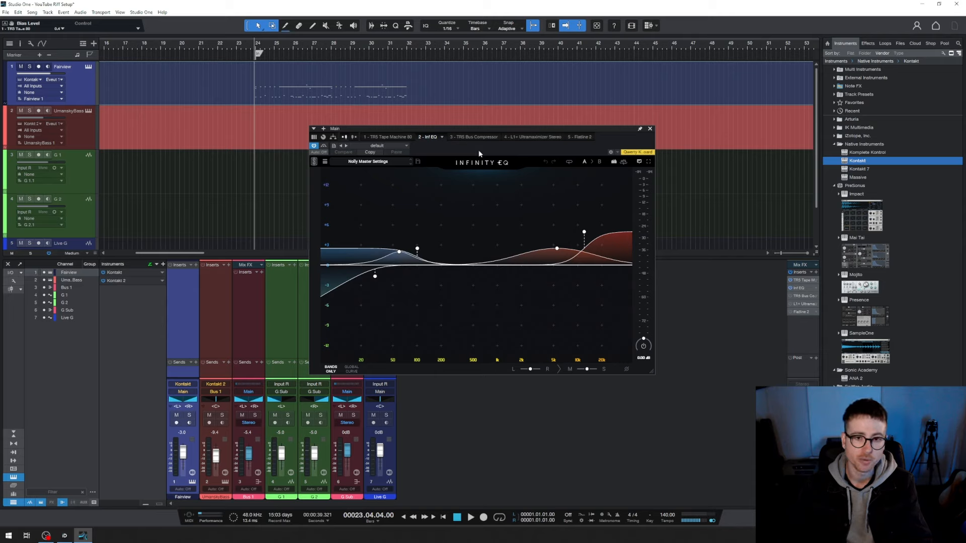
mouse_move(490, 163)
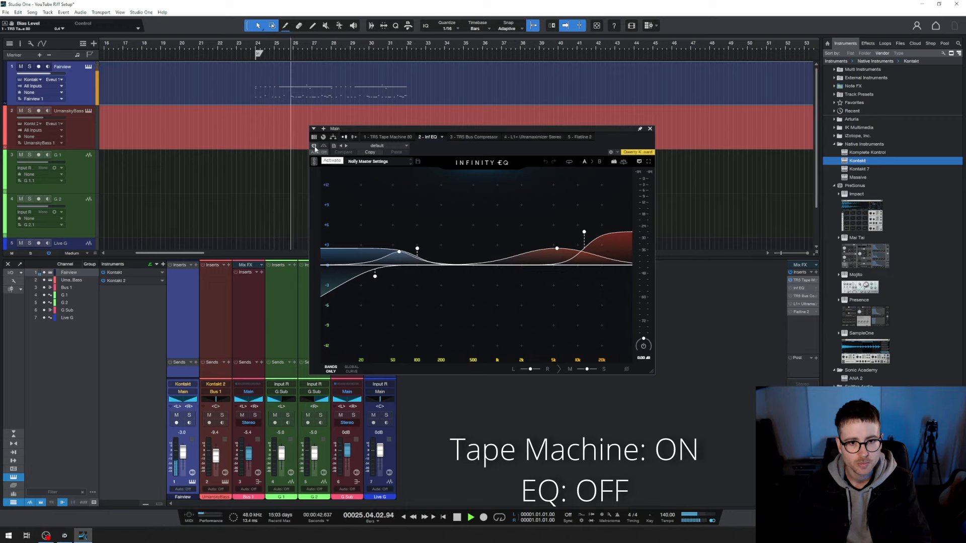
left_click(314, 161)
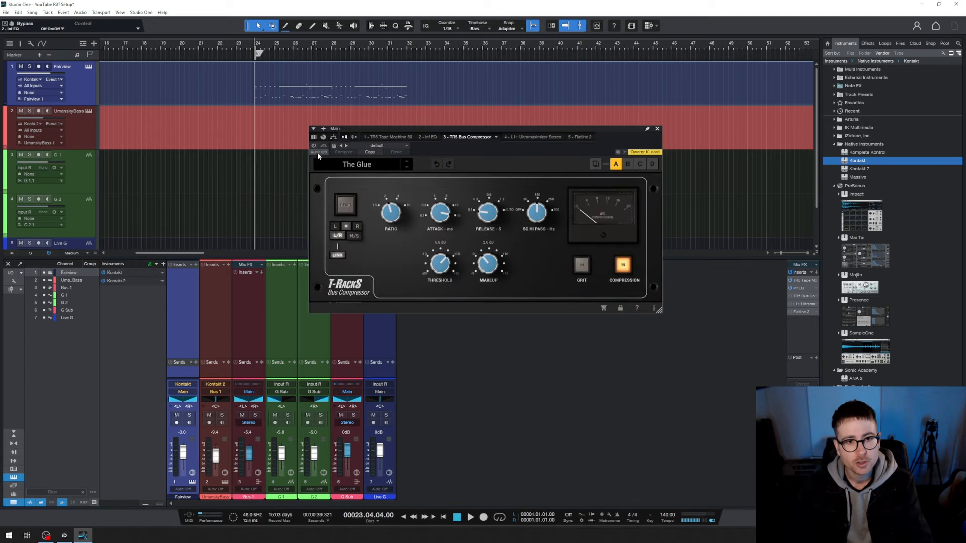
- Load The Glue on the TR5 Bus Compressor, compare bypassed, and leave it engaged
left_click_drag(334, 127, 391, 109)
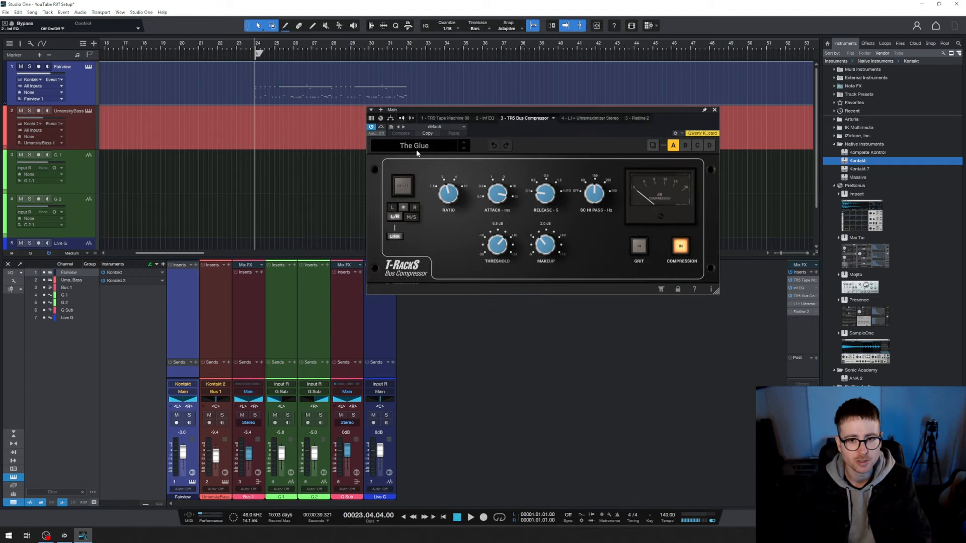
left_click(414, 145)
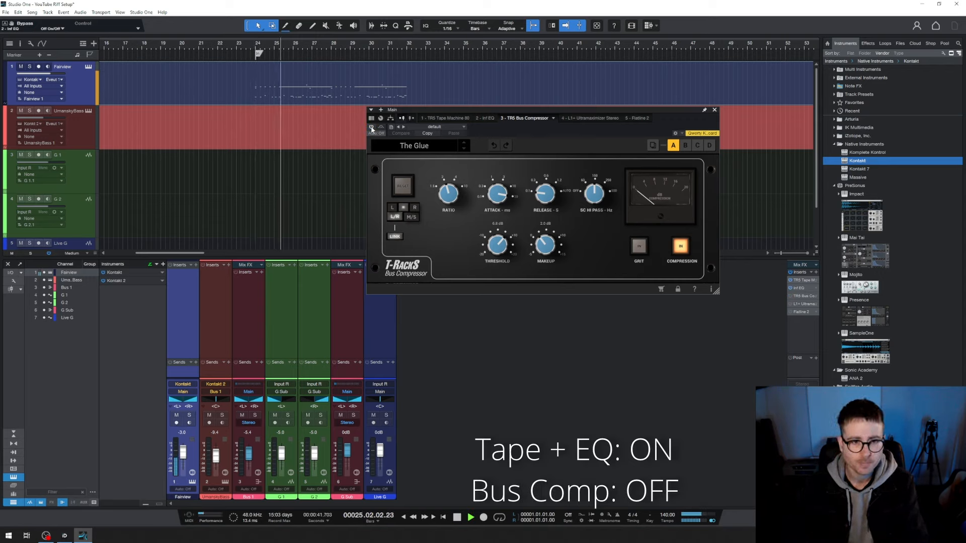
left_click(372, 127)
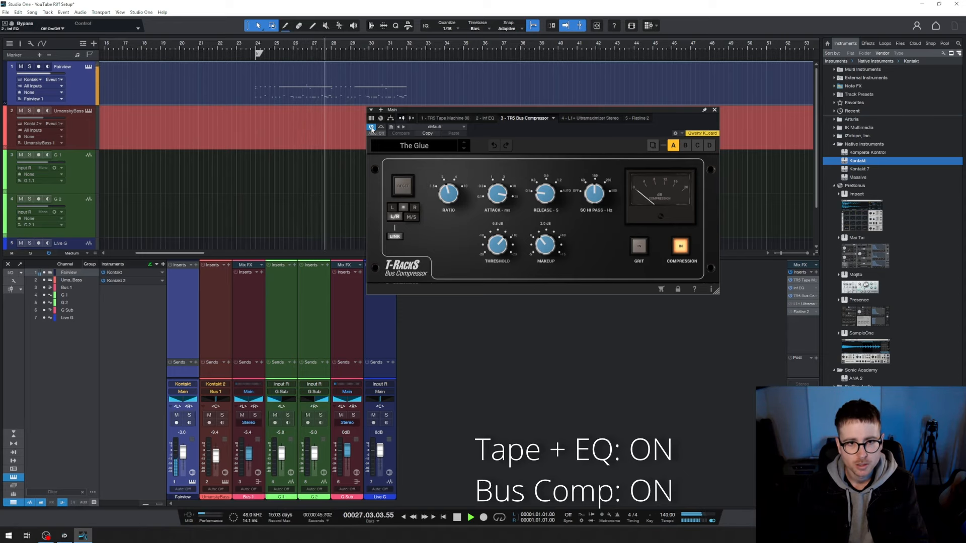
left_click(715, 110)
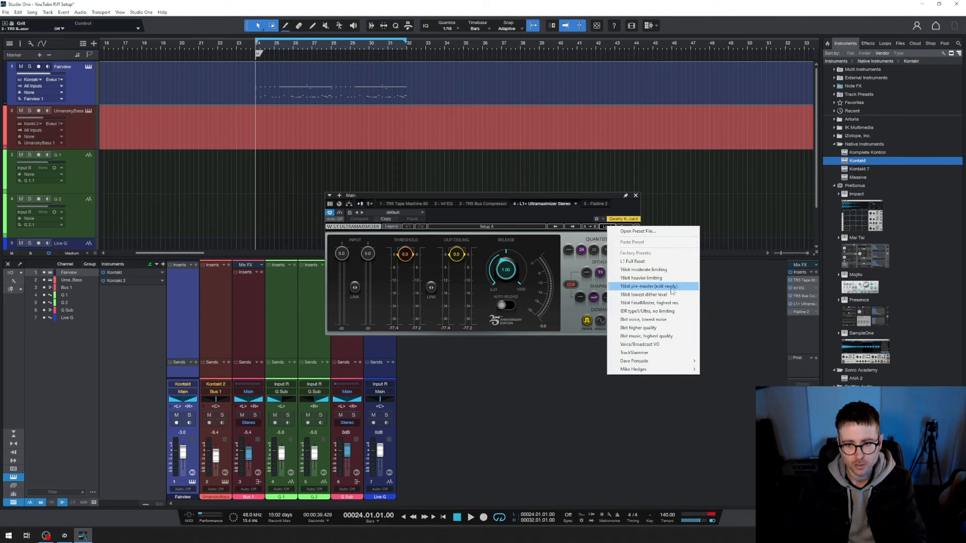
- Run the L1+ Ultramaximizer with the 16bit pre-master (edit ready) preset, switched on
left_click(650, 286)
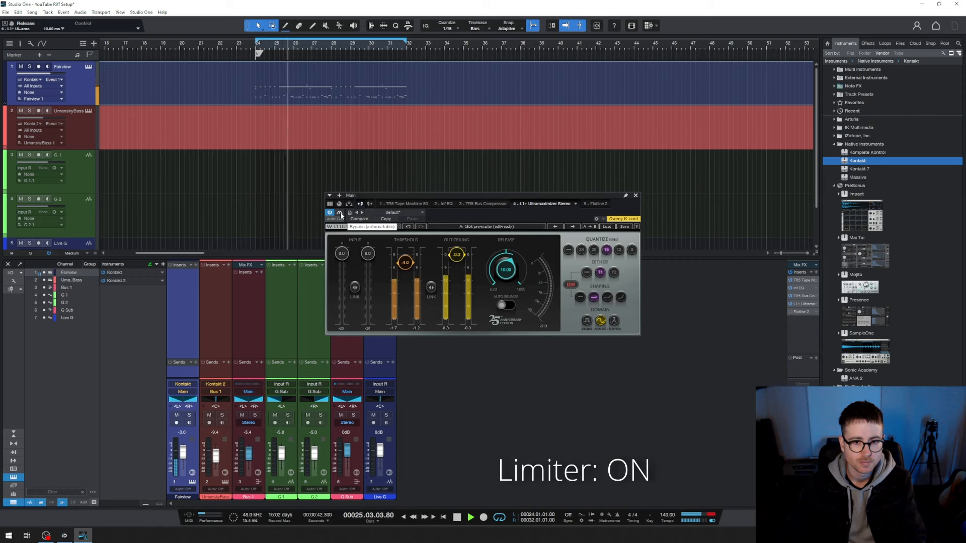
left_click(340, 213)
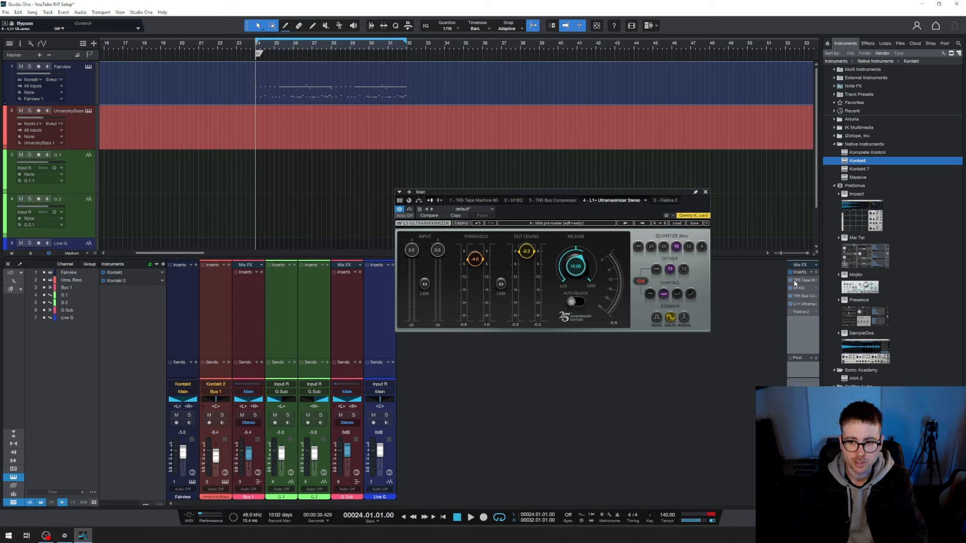
mouse_move(769, 351)
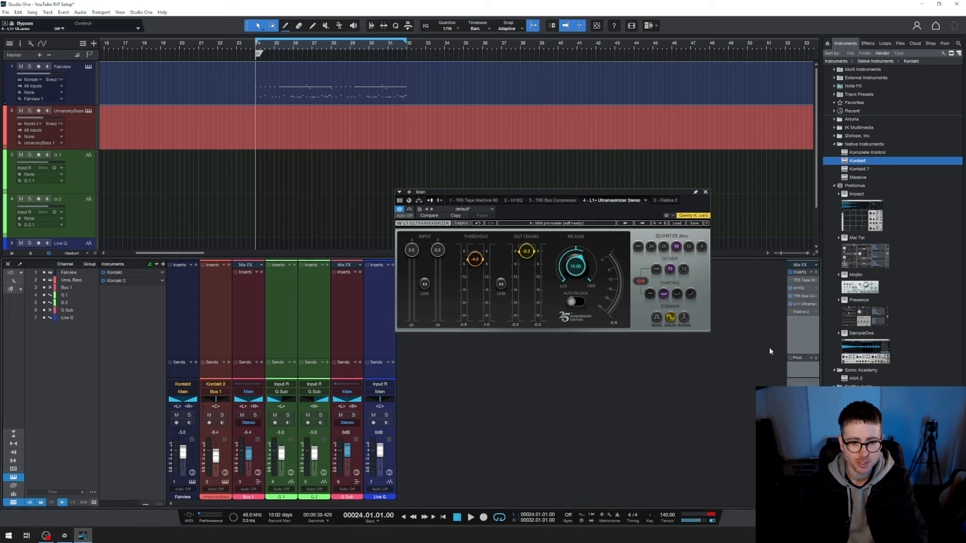
mouse_move(751, 349)
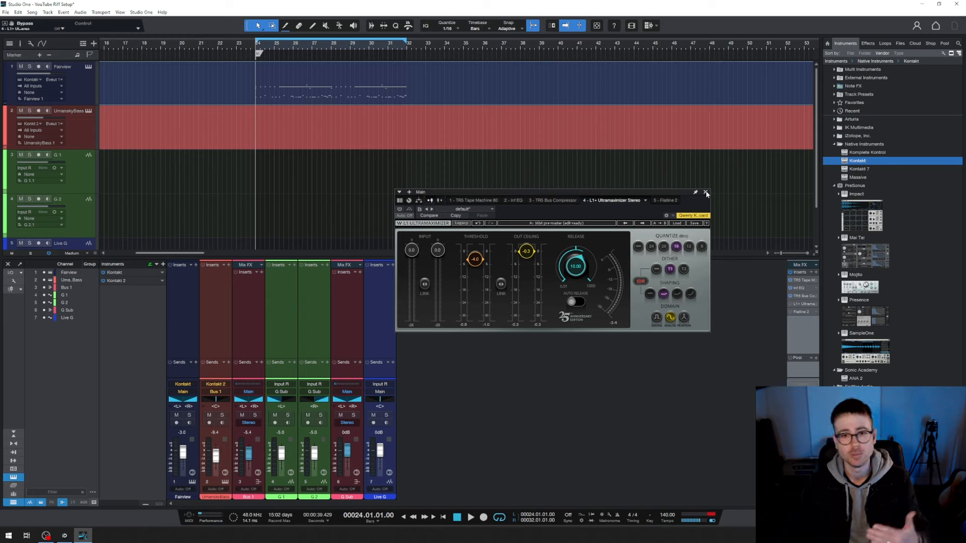
left_click(707, 192)
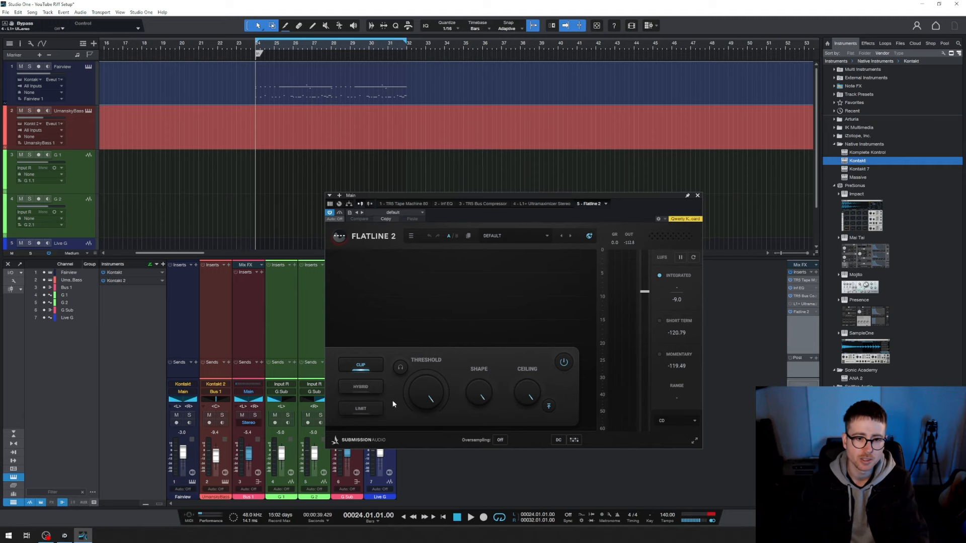
- Switch Flatline 2 to Hybrid mode after trying Limit, and lower its threshold to about -4.56 dB
left_click_drag(350, 195, 403, 136)
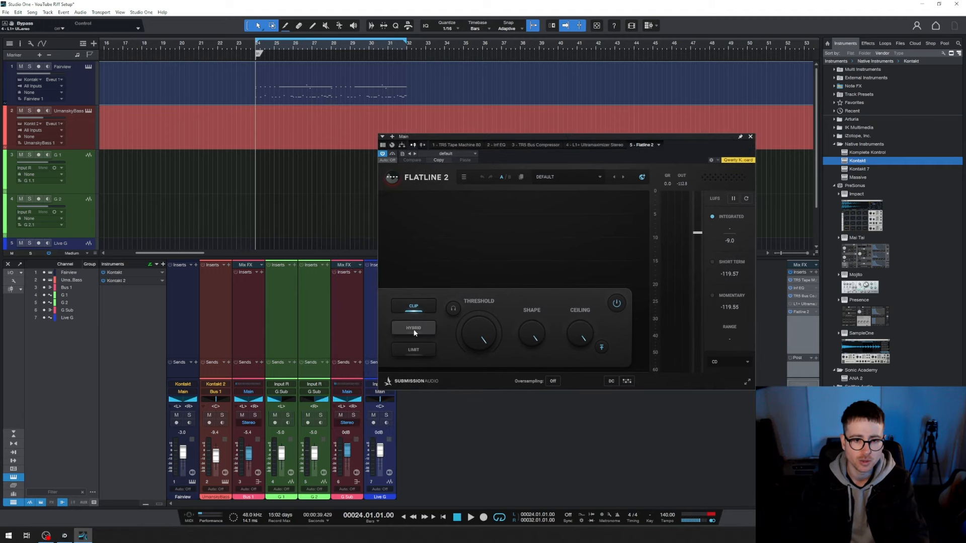
left_click(413, 350)
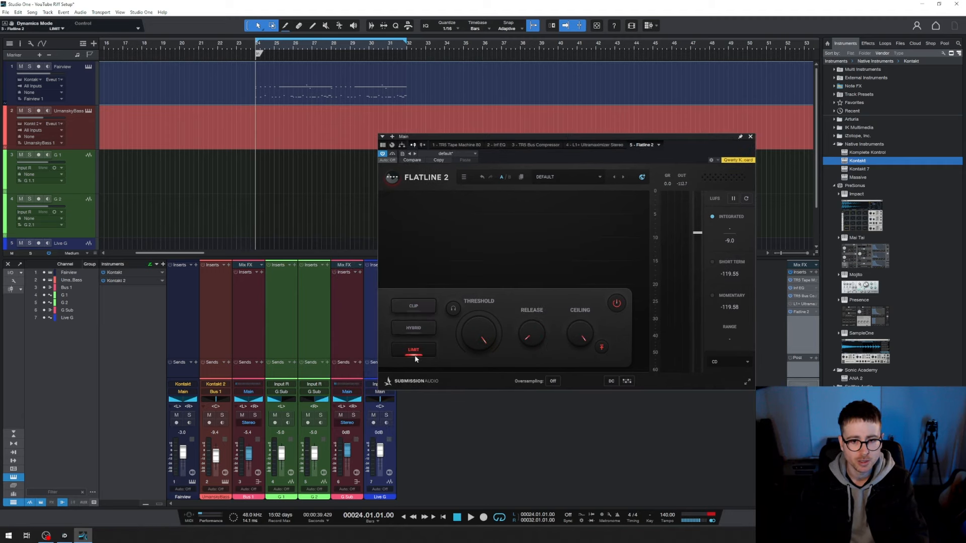
left_click(413, 328)
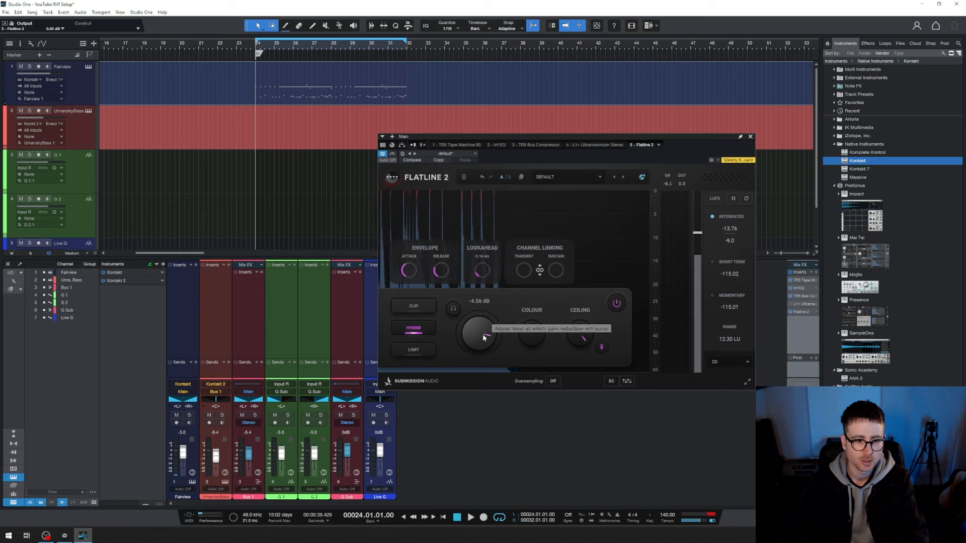
left_click_drag(479, 336, 487, 339)
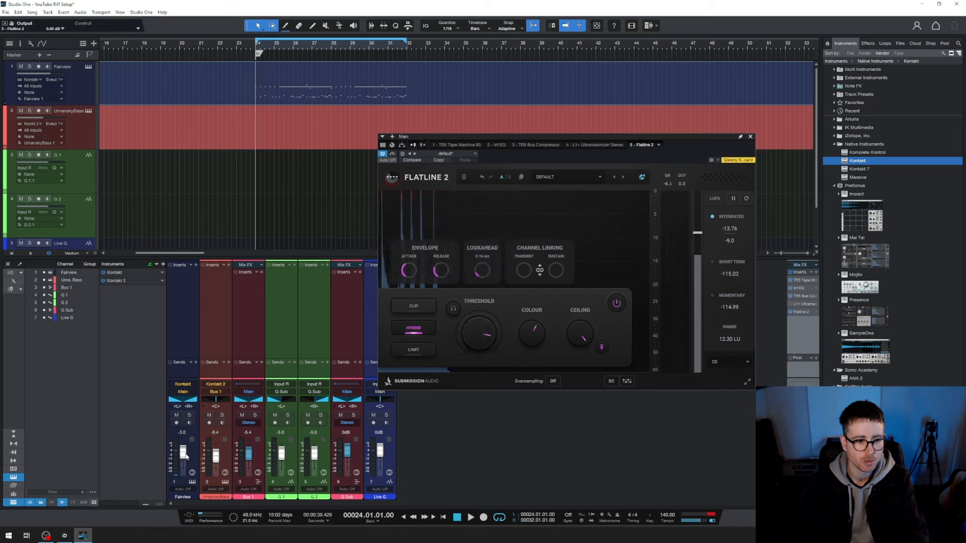
mouse_move(185, 456)
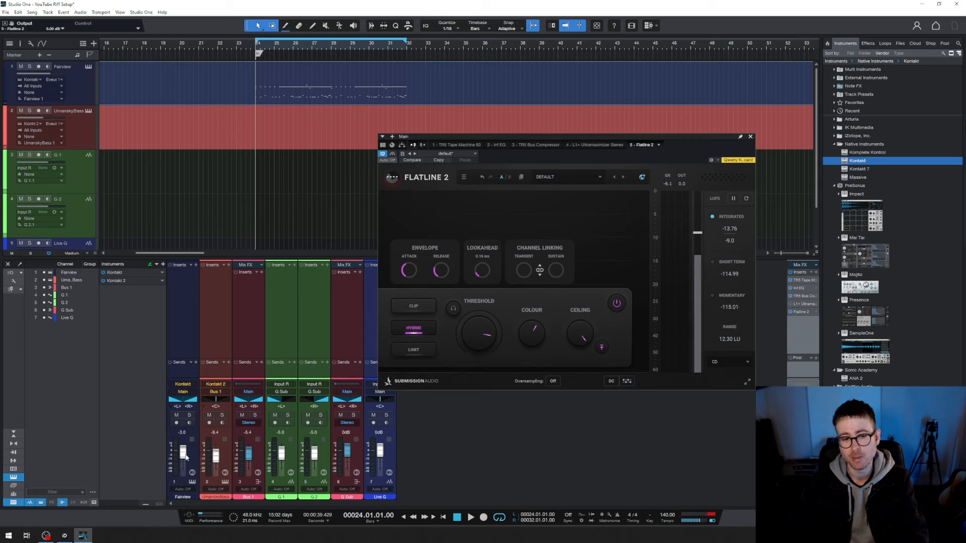
left_click_drag(484, 336, 487, 336)
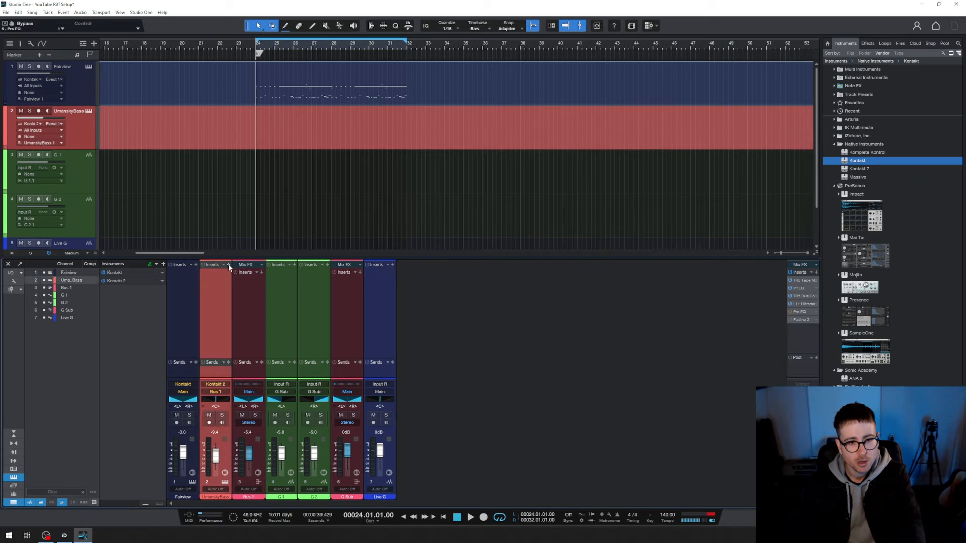
- Search 'paral' to load Parallax on the Umansky Bass channel and show its preset list
type("paral")
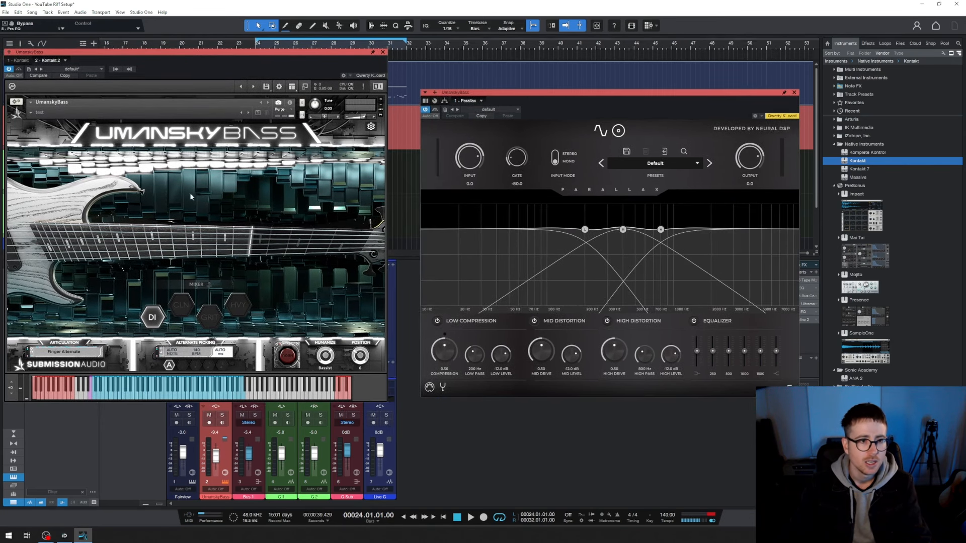
mouse_move(216, 213)
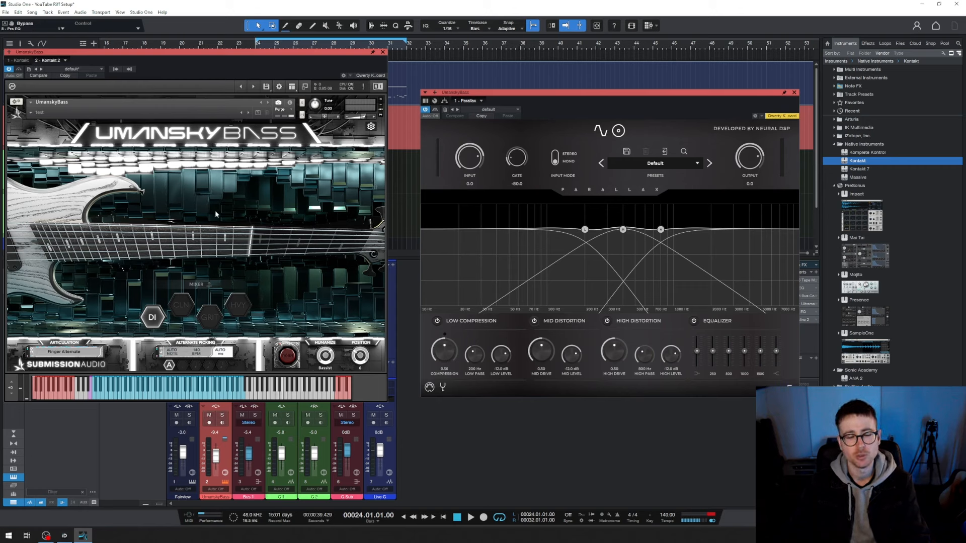
left_click(655, 163)
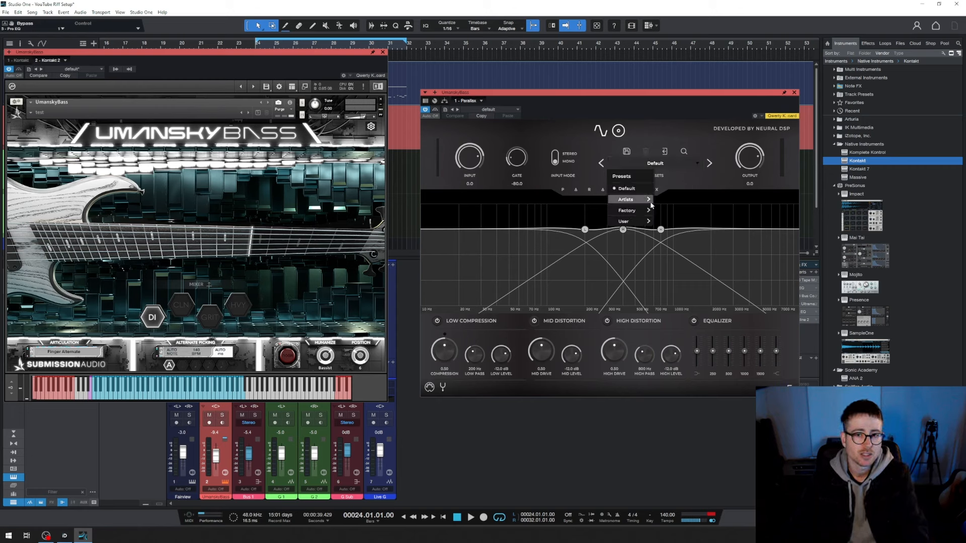
- Load the 'Jacob Umansky tōn3r' artist preset from Artists > Jacob Umansky in Parallax
left_click(626, 199)
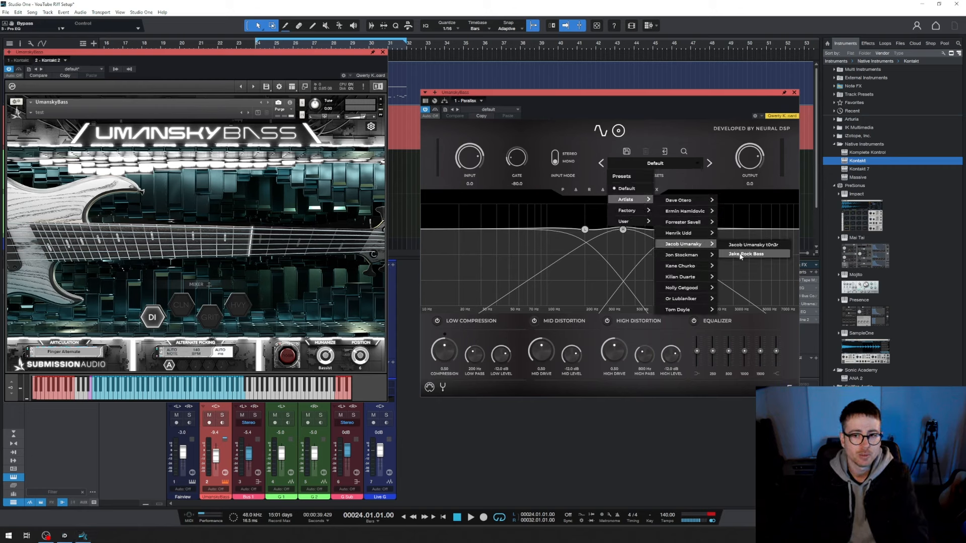
left_click(753, 245)
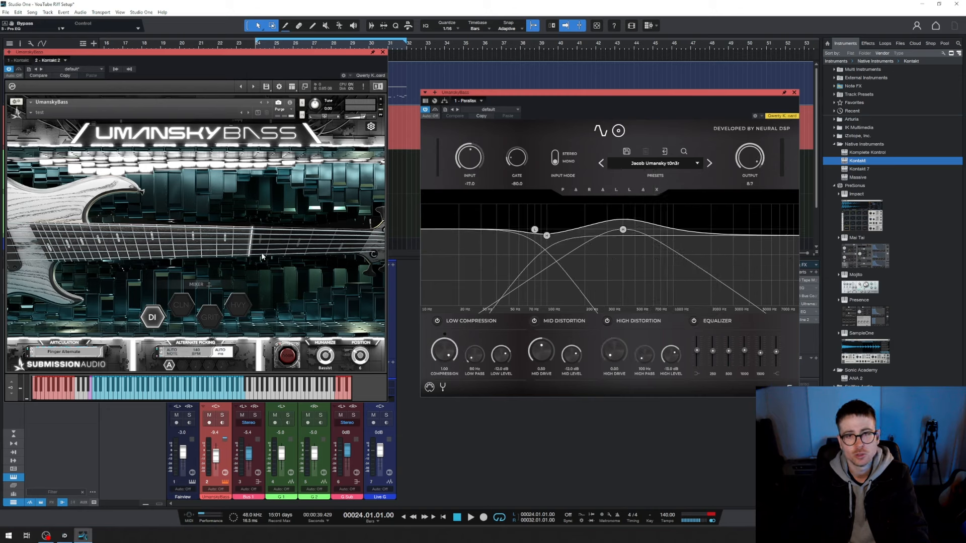
mouse_move(744, 256)
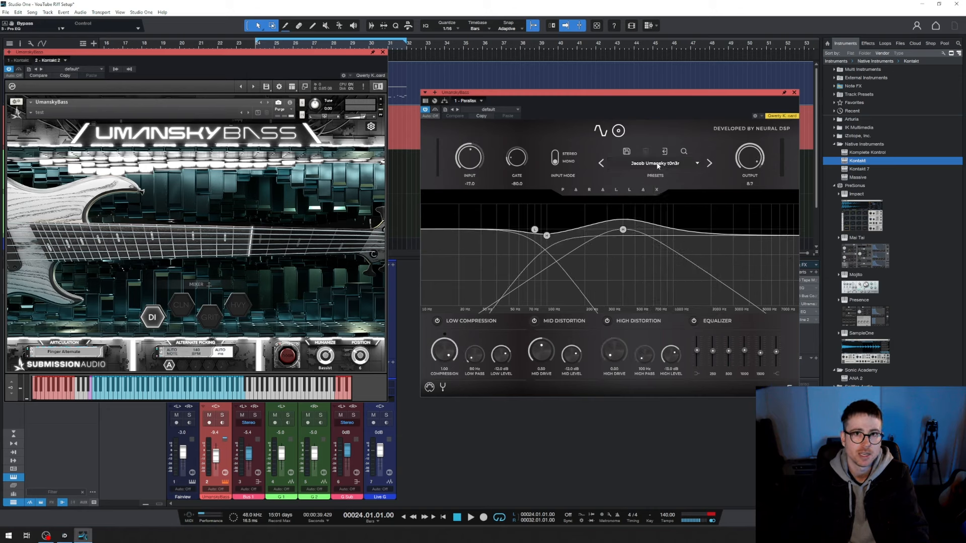
left_click(655, 163)
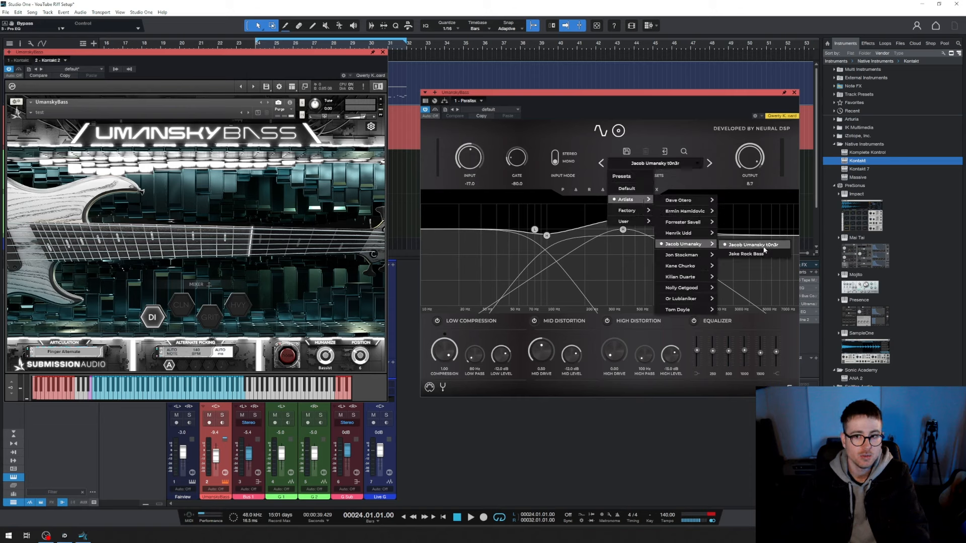
left_click(753, 244)
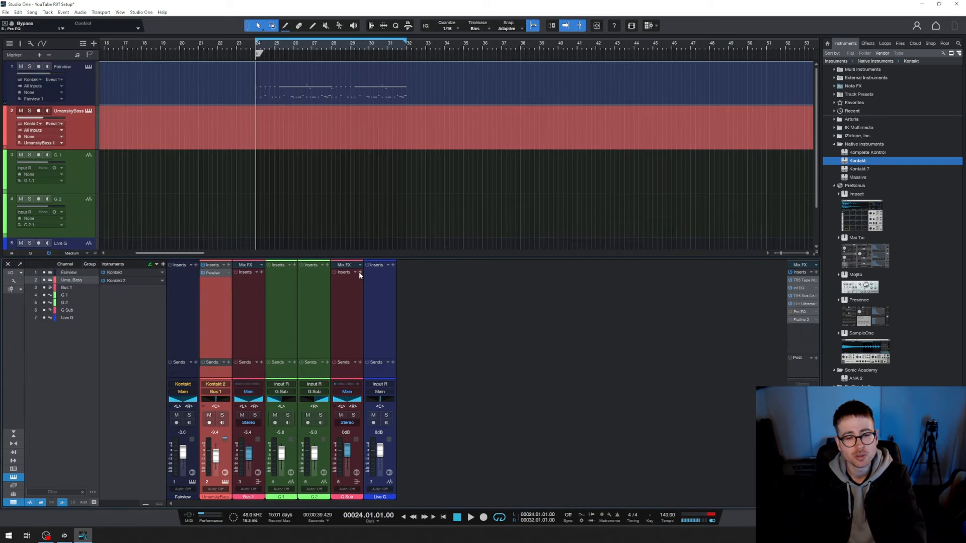
- Search 'virt' in the G Sub inserts browser and load Virtual Mix Rack
left_click(392, 264)
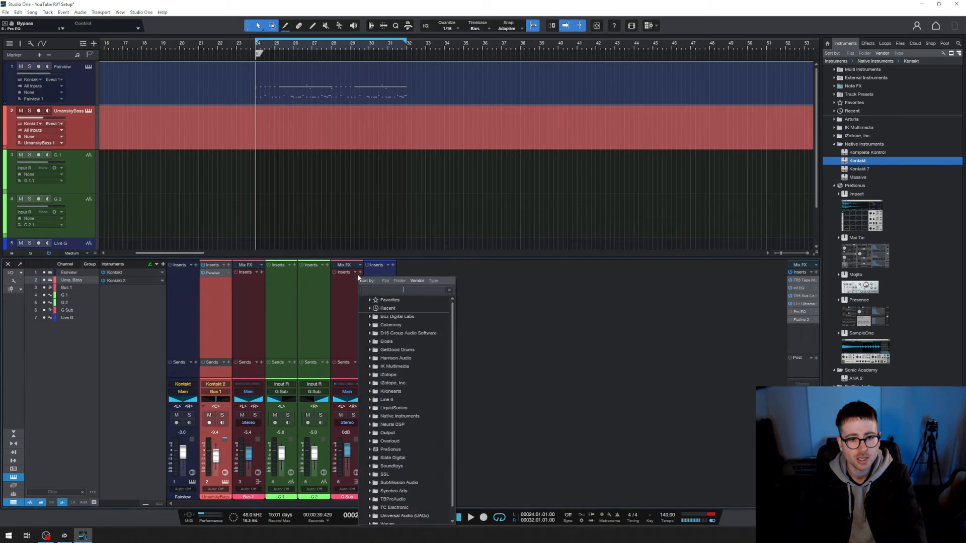
type("virt")
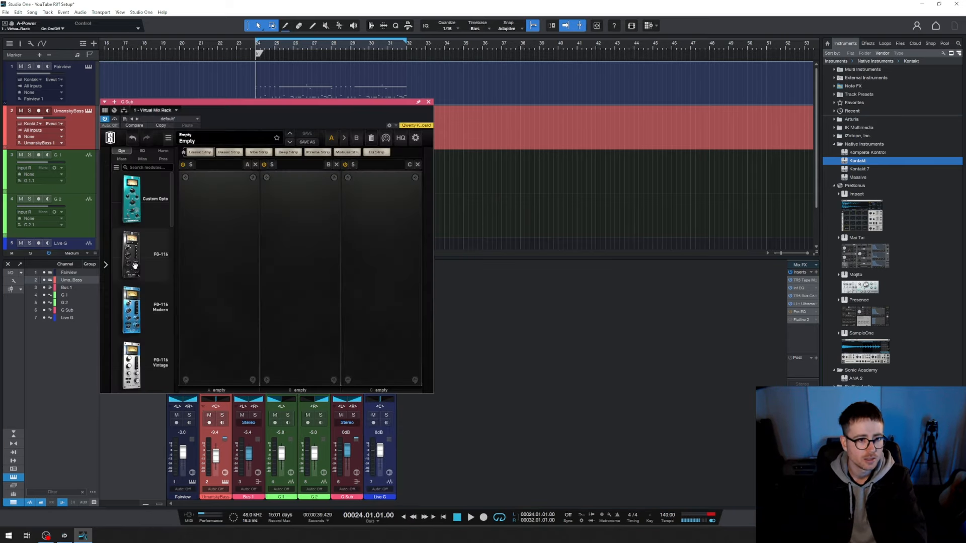
scroll("down", 3)
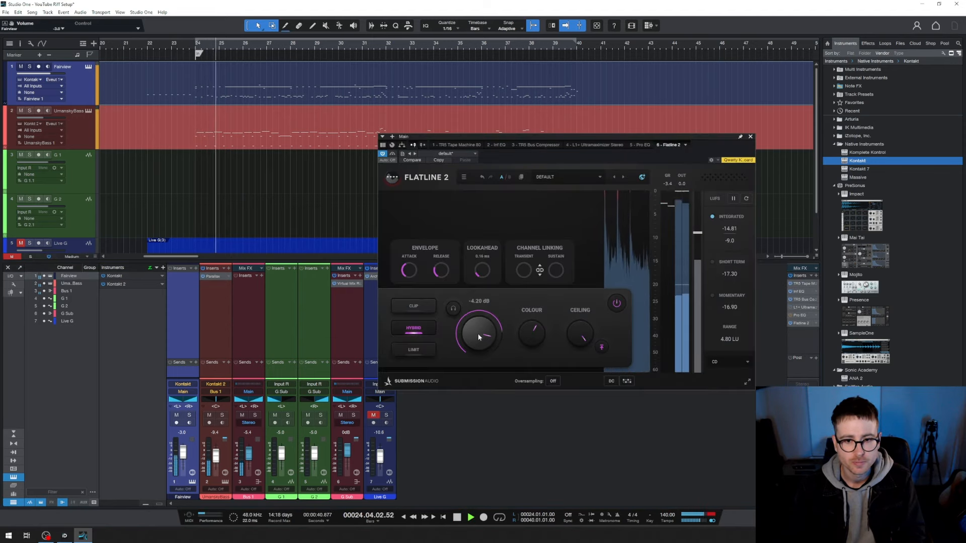
- Push the Flatline 2 threshold down further during playback so the master gets louder
left_click_drag(479, 334, 479, 326)
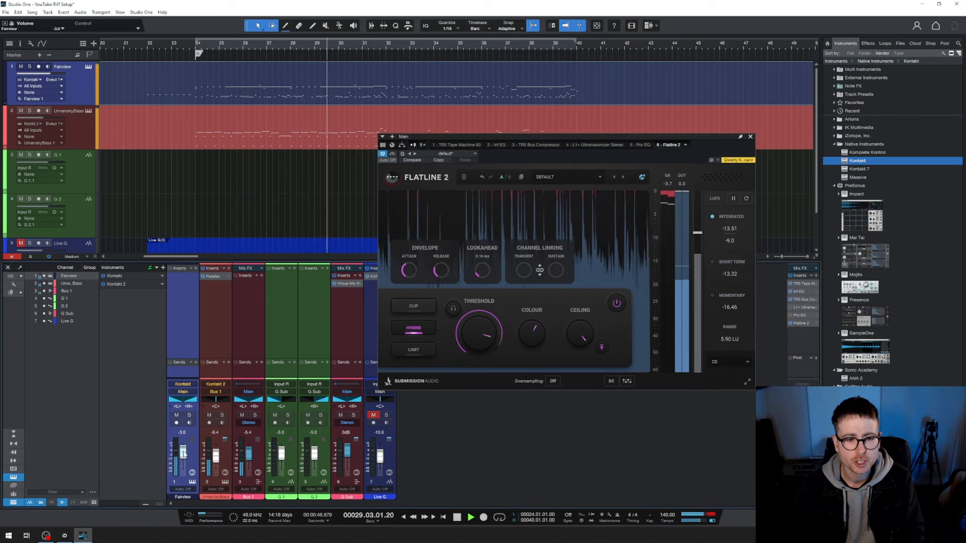
left_click_drag(182, 453, 183, 468)
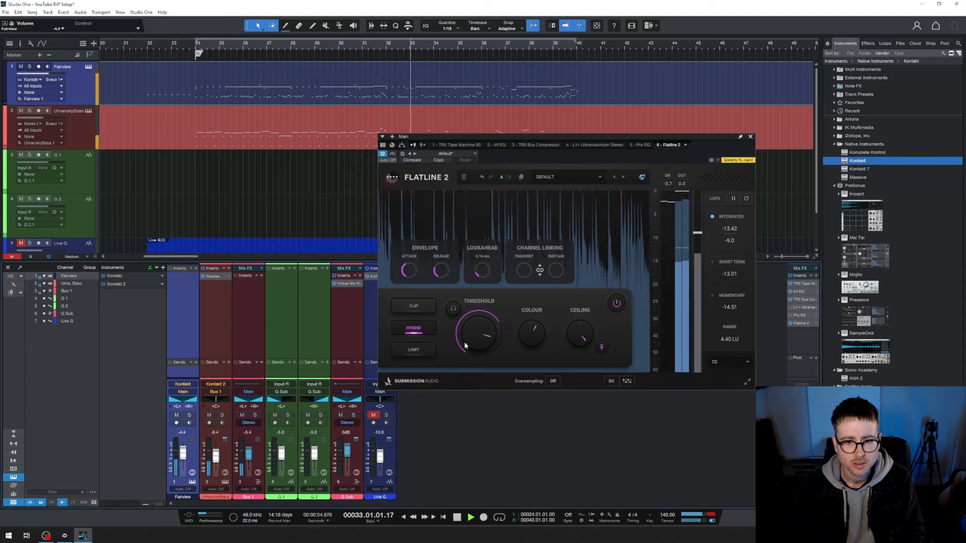
left_click_drag(477, 336, 473, 339)
type("SC")
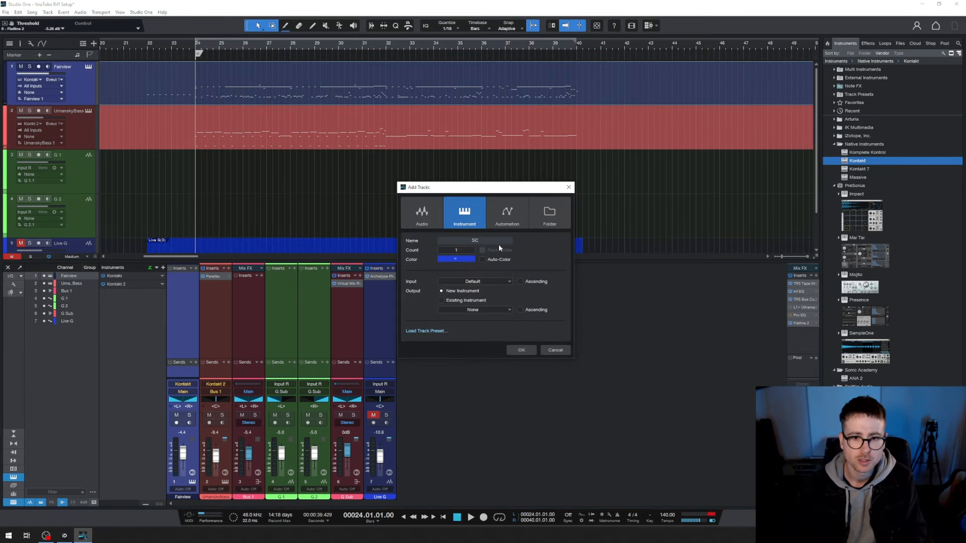
- Create the SC instrument track with Mai Tai running the Drum > DRUM - BD ATR kick preset
left_click(520, 350)
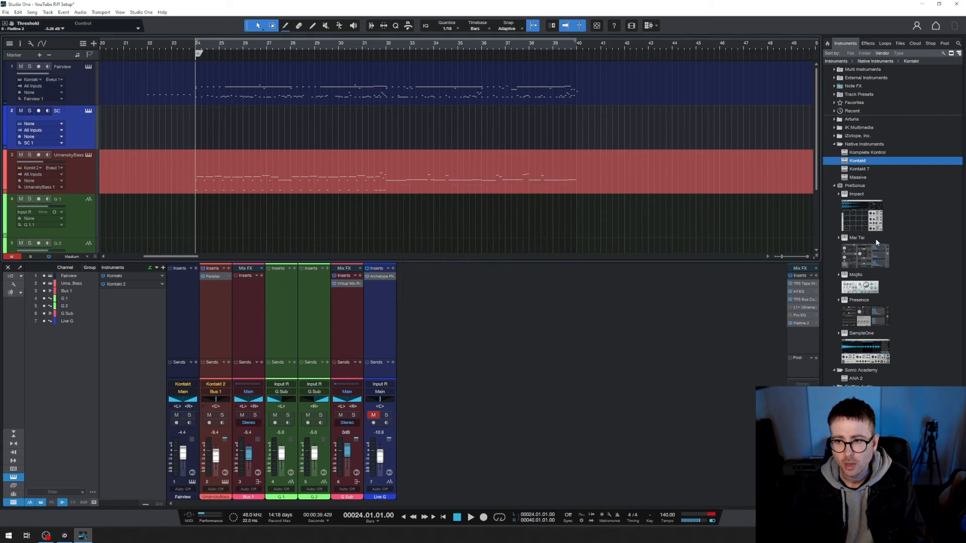
left_click(858, 238)
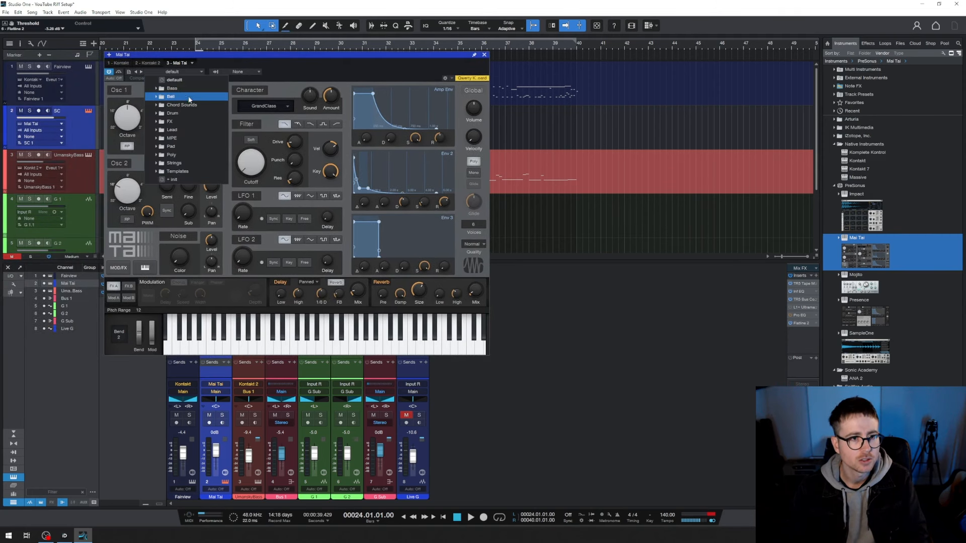
left_click(173, 113)
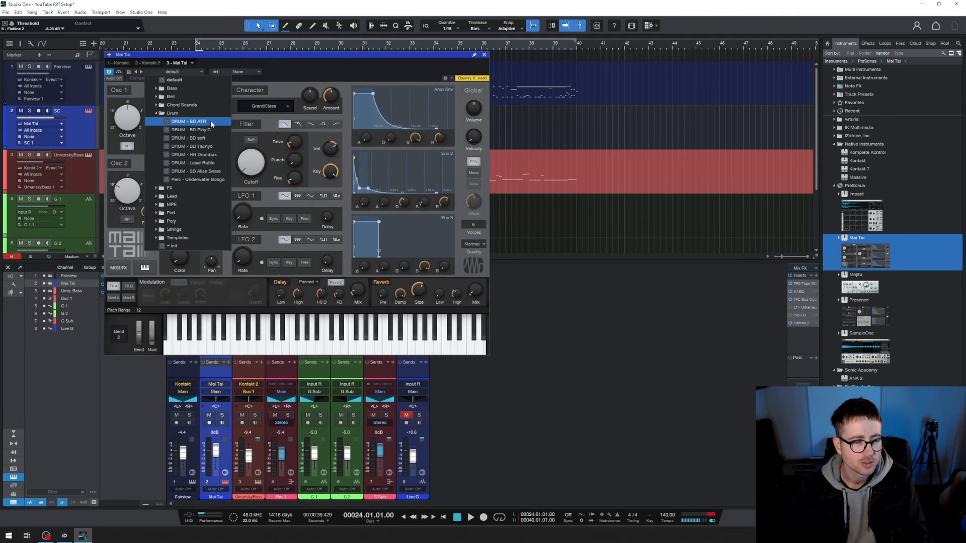
left_click(188, 121)
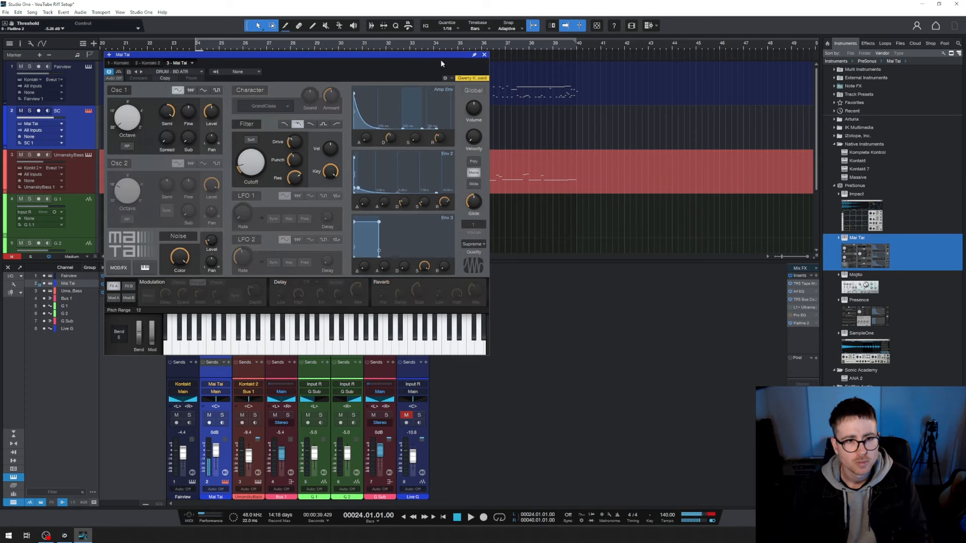
left_click(484, 54)
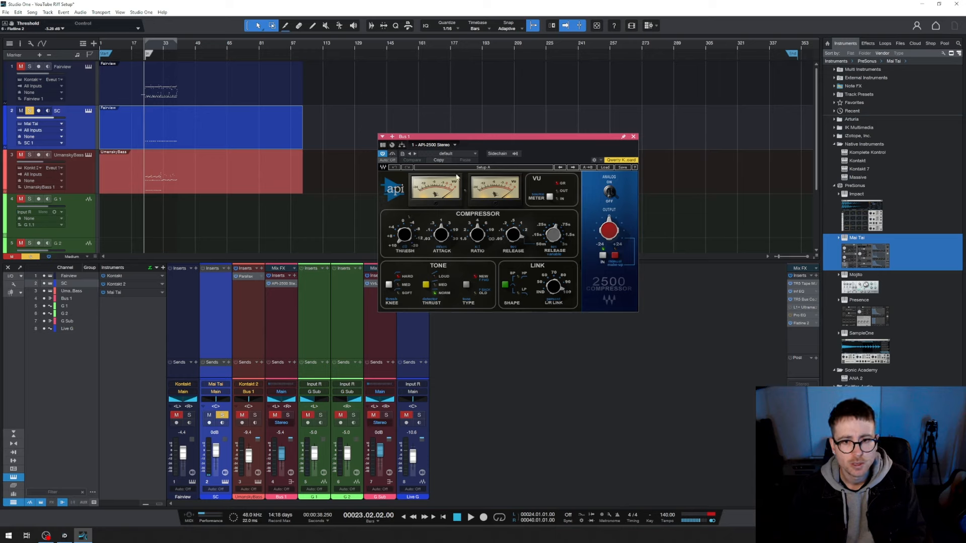
mouse_move(281, 378)
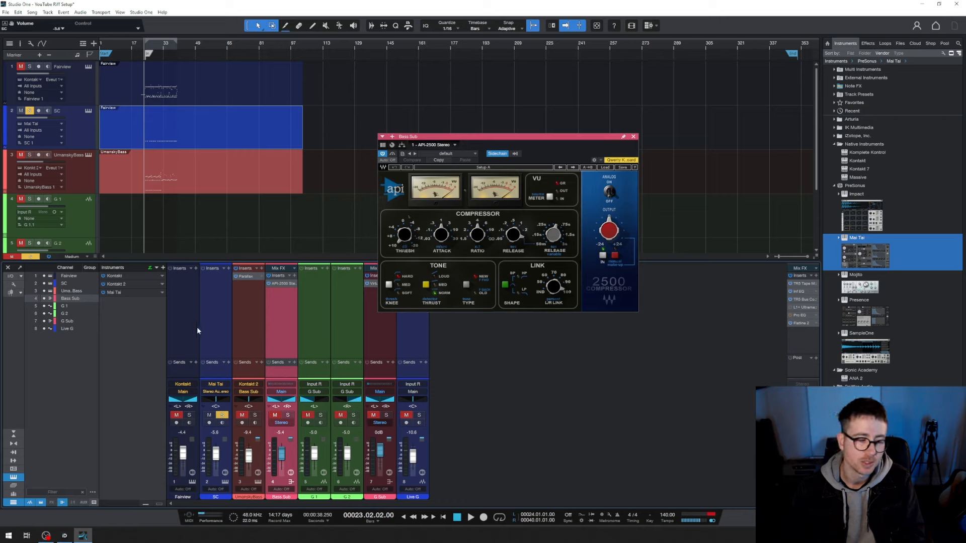
- Check the Fairview drum instrument, then adjust the API-2500 release on Bass Sub during playback
left_click(182, 497)
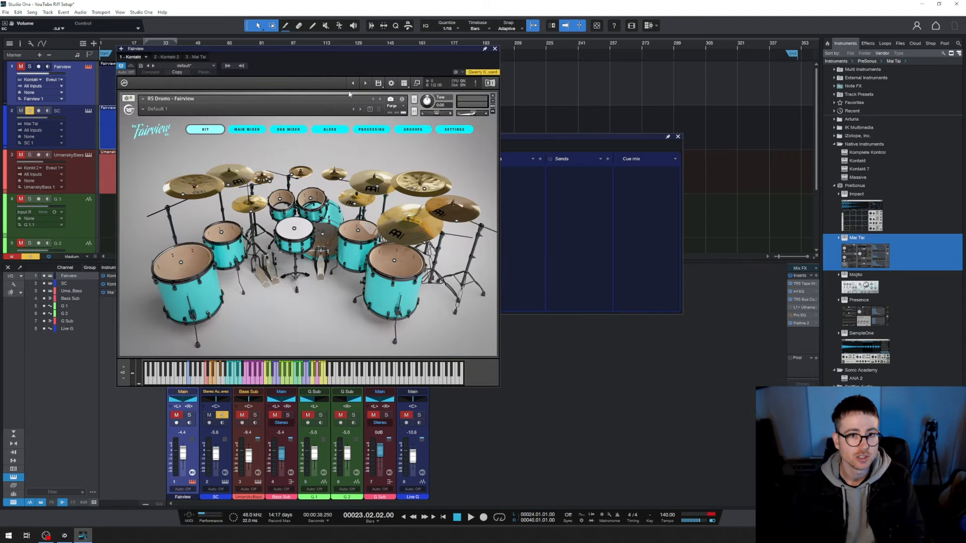
left_click(495, 48)
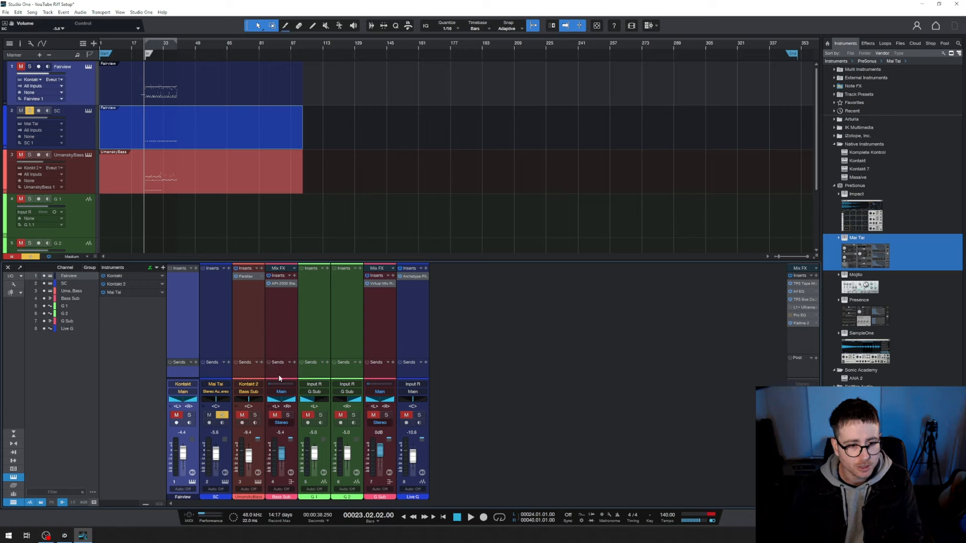
left_click(282, 284)
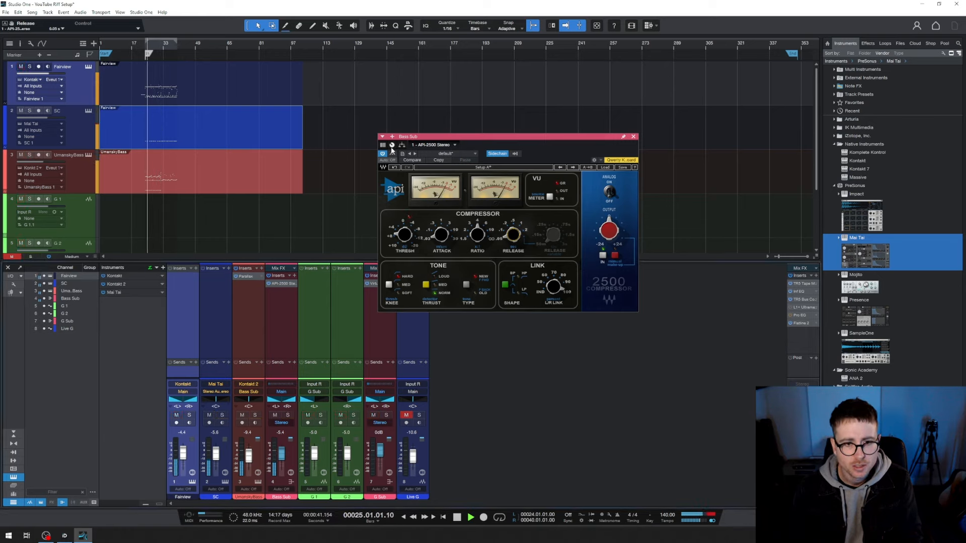
left_click(393, 153)
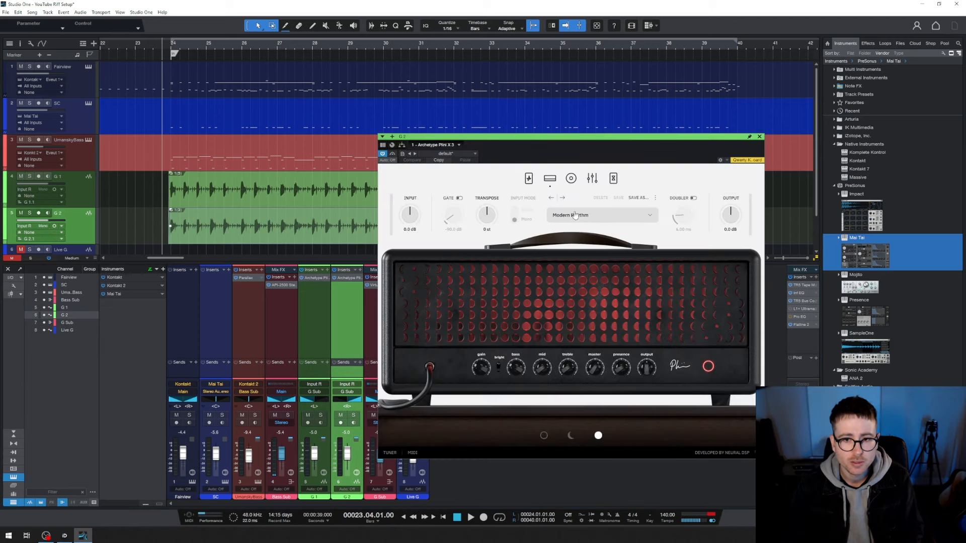
- Set Archetype Plini X to its rhythm input mode on the guitar channels
left_click(600, 215)
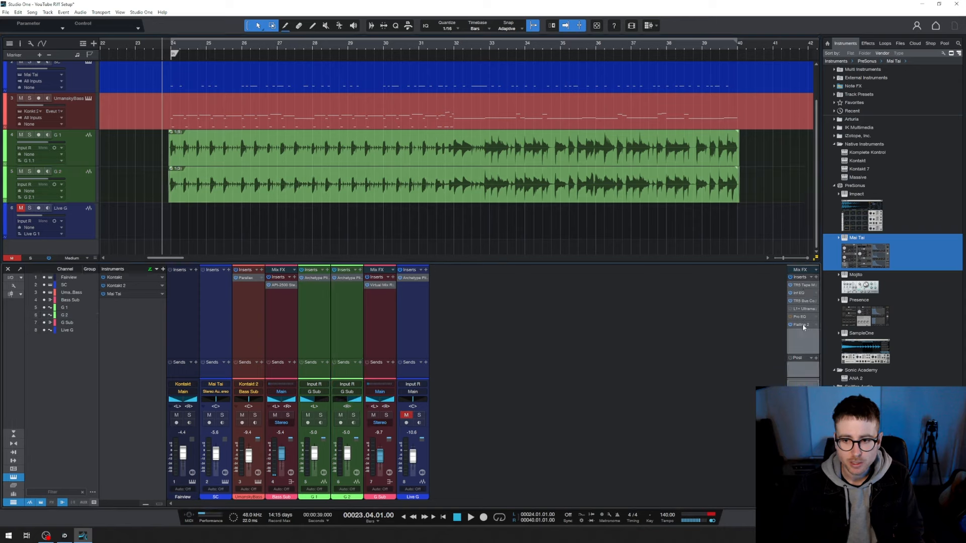
mouse_move(552, 369)
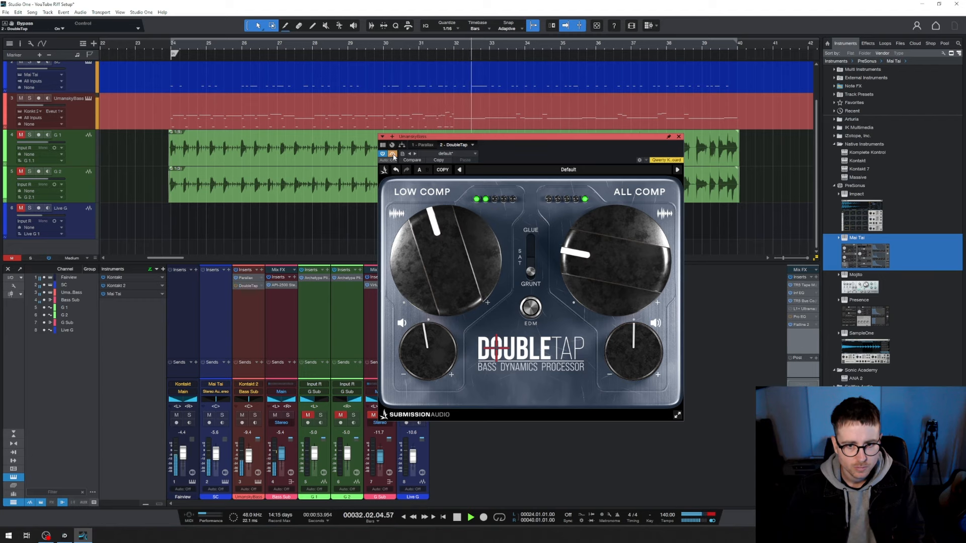
- Finish setting DoubleTap after Parallax on UmanskyBass and close its window
left_click(678, 136)
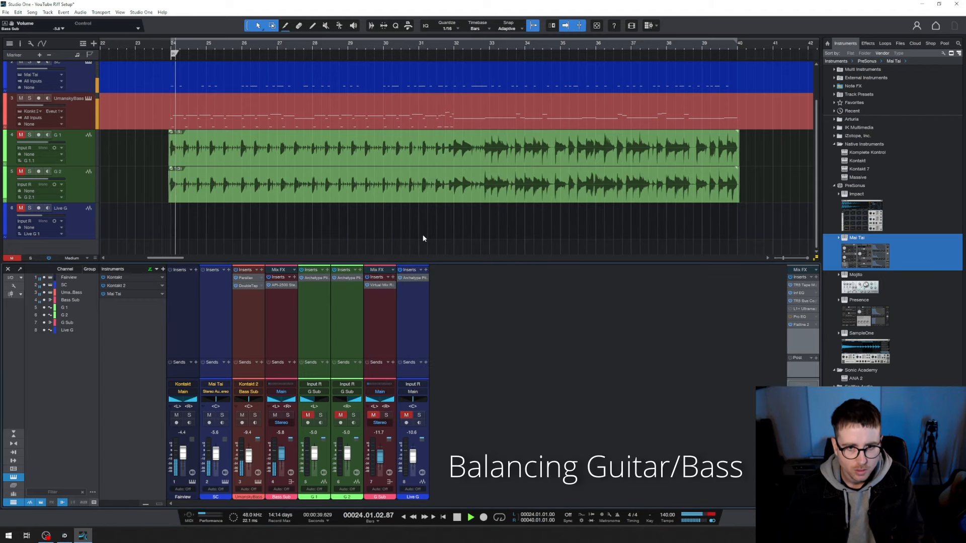
- Pull the Bass Sub fader down, then bring the G Sub fader down further to balance guitars and bass
left_click_drag(280, 449, 281, 459)
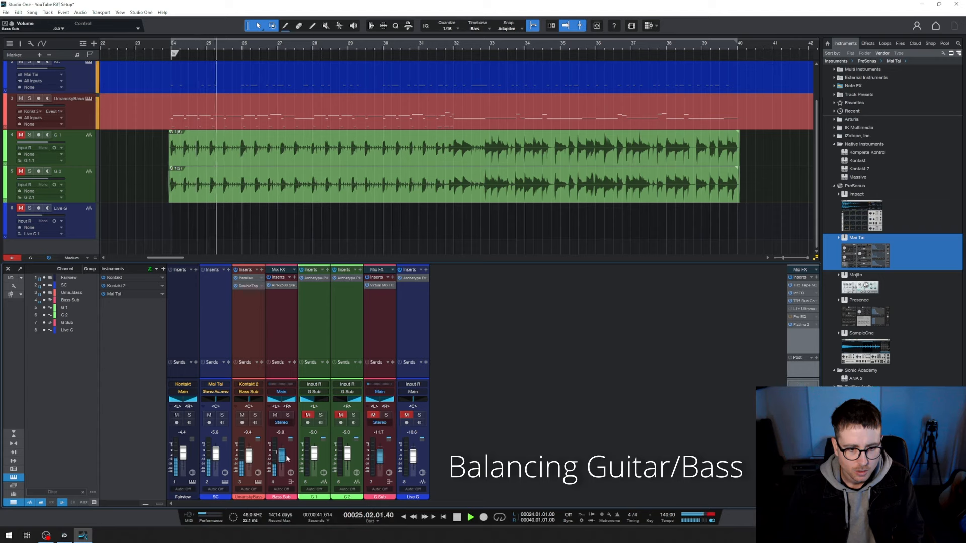
left_click_drag(281, 456, 281, 440)
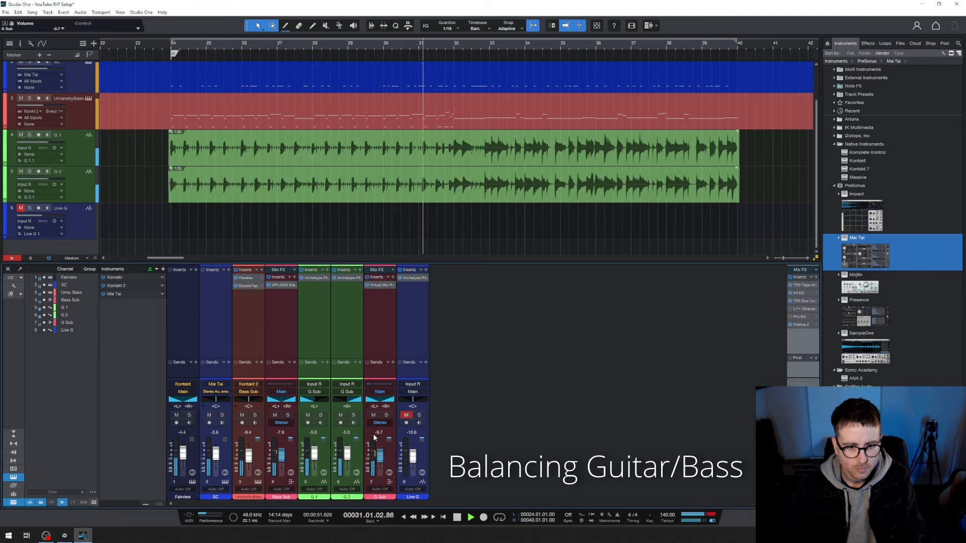
left_click_drag(379, 444, 380, 459)
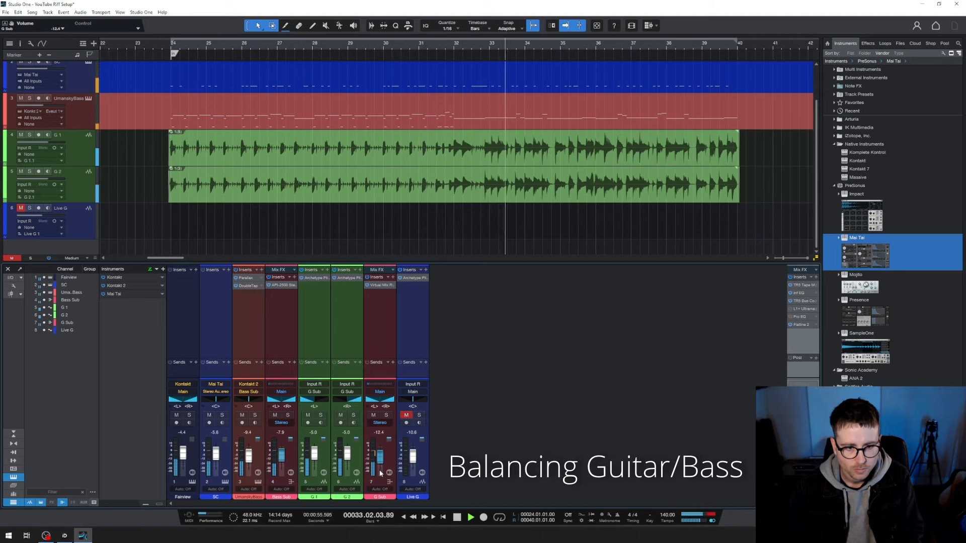
left_click_drag(379, 450, 379, 465)
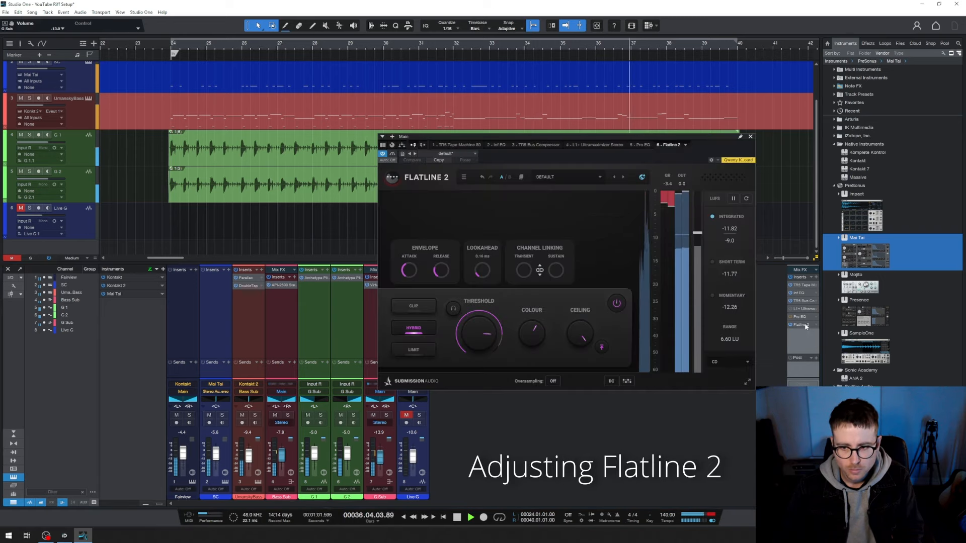
- Lower the Flatline 2 threshold on the Main bus to fit the rebalanced mix
left_click_drag(481, 336, 490, 342)
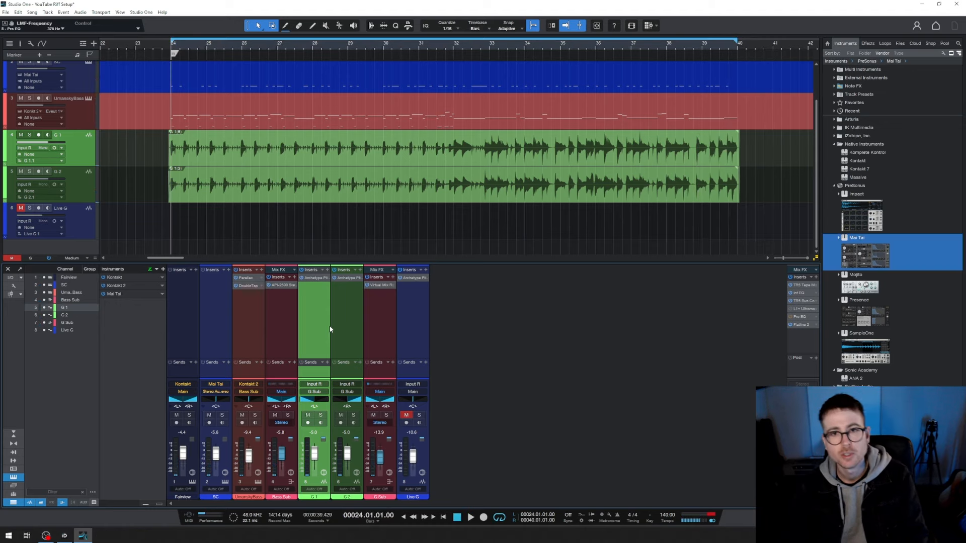
mouse_move(338, 332)
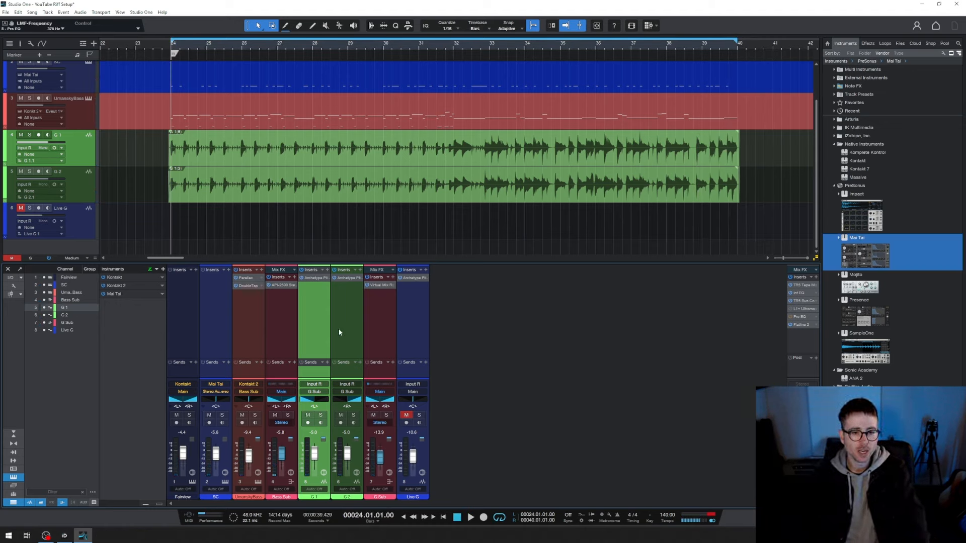